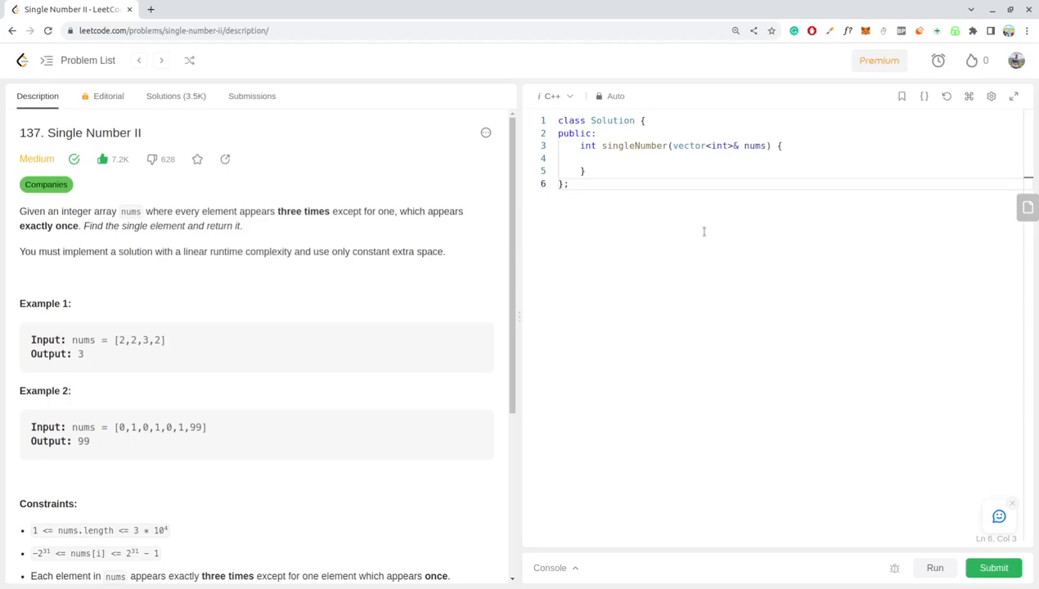
mouse_move(262, 262)
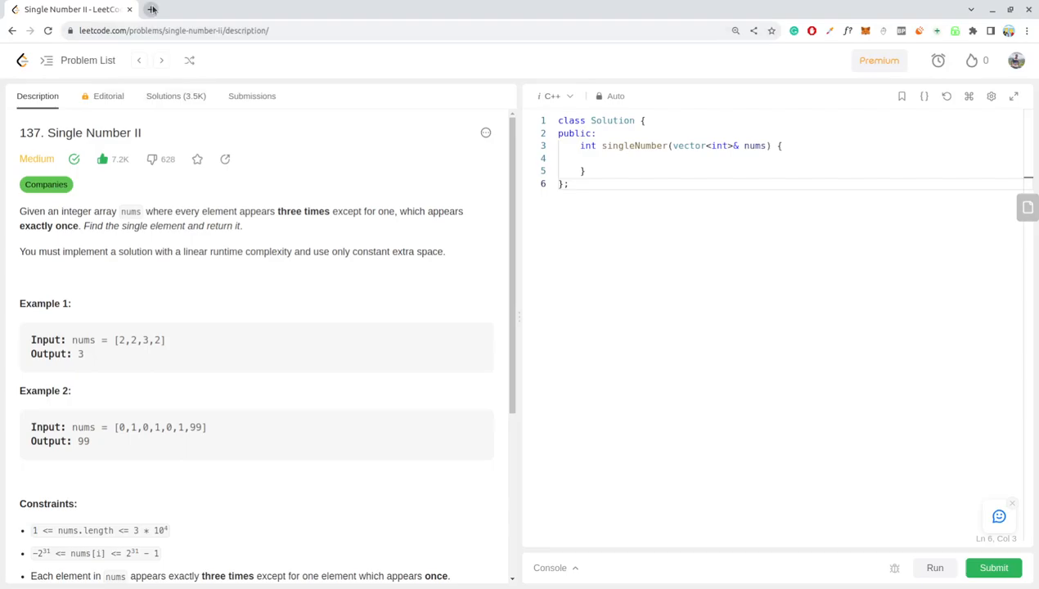
Switch from the LeetCode problem to the Kleki - Paint Tool browser tab
left_click(151, 10)
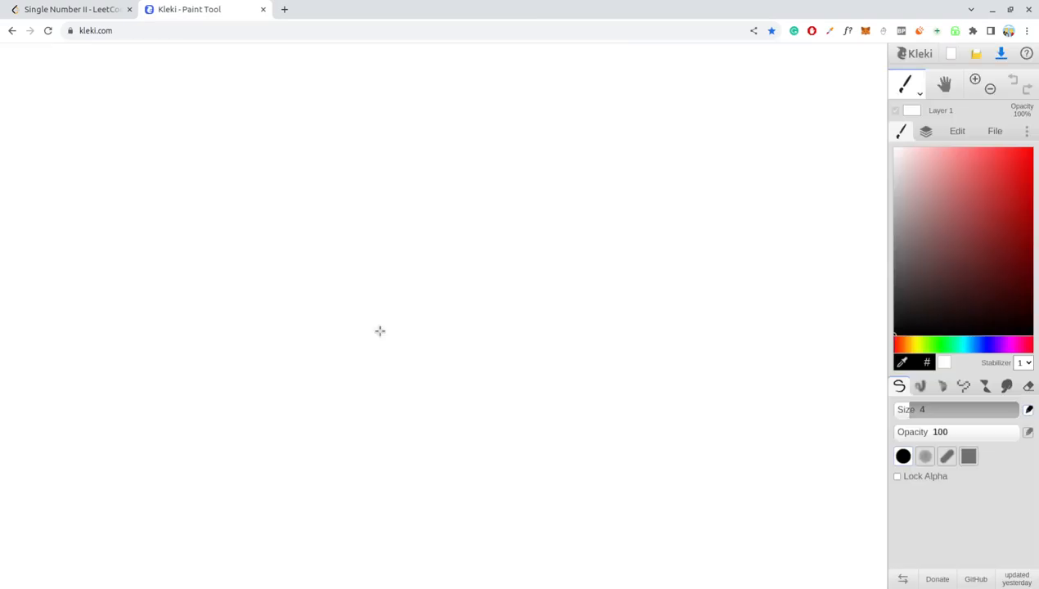
left_click(70, 10)
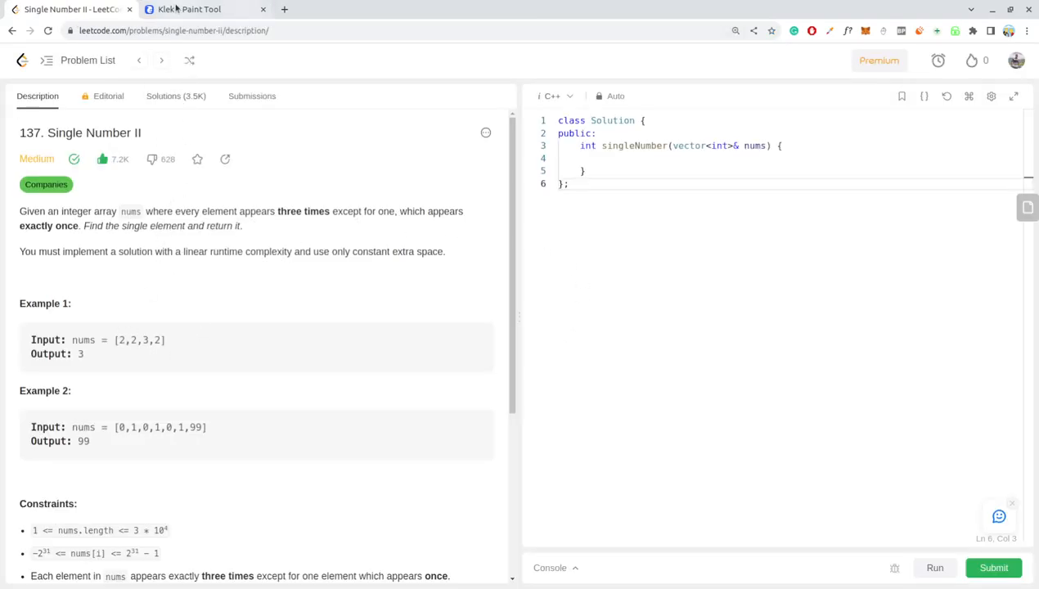
left_click(188, 9)
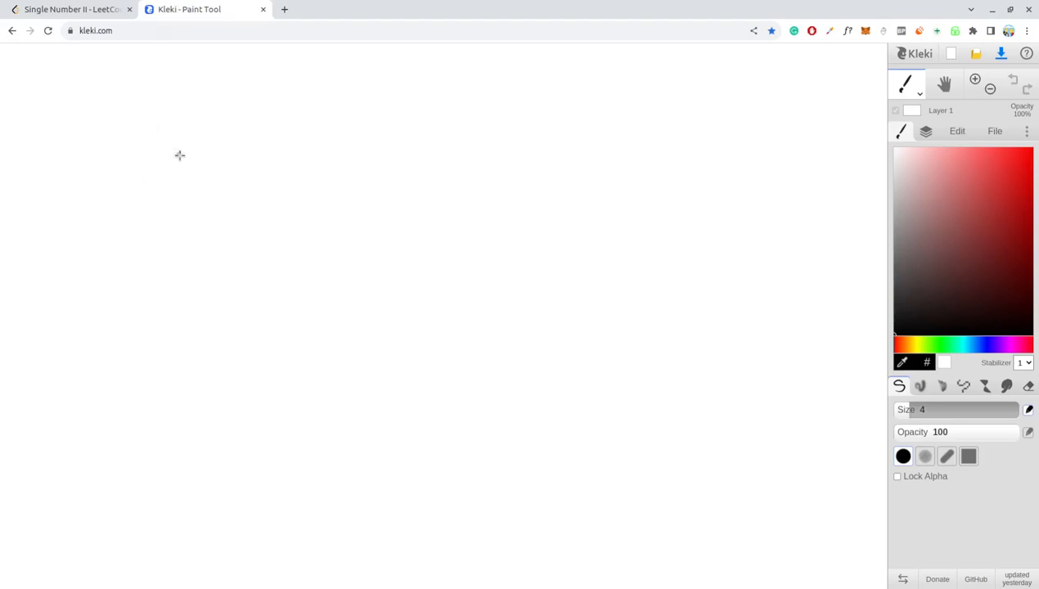
mouse_move(269, 164)
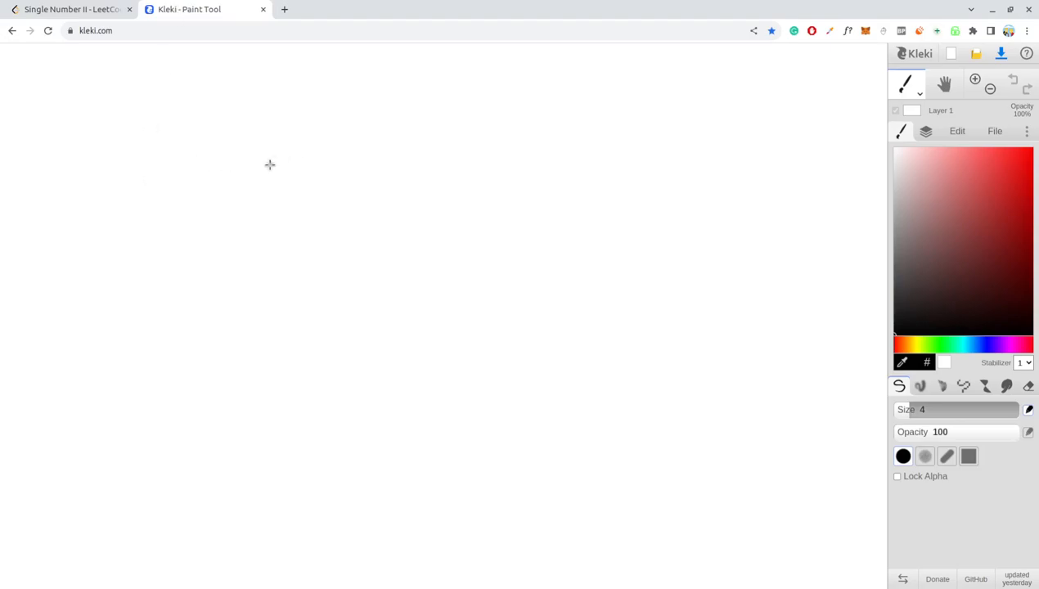
Handwrite the example numbers 4 4 3 near the top and the binary 100 below on the left
left_click_drag(293, 122, 294, 209)
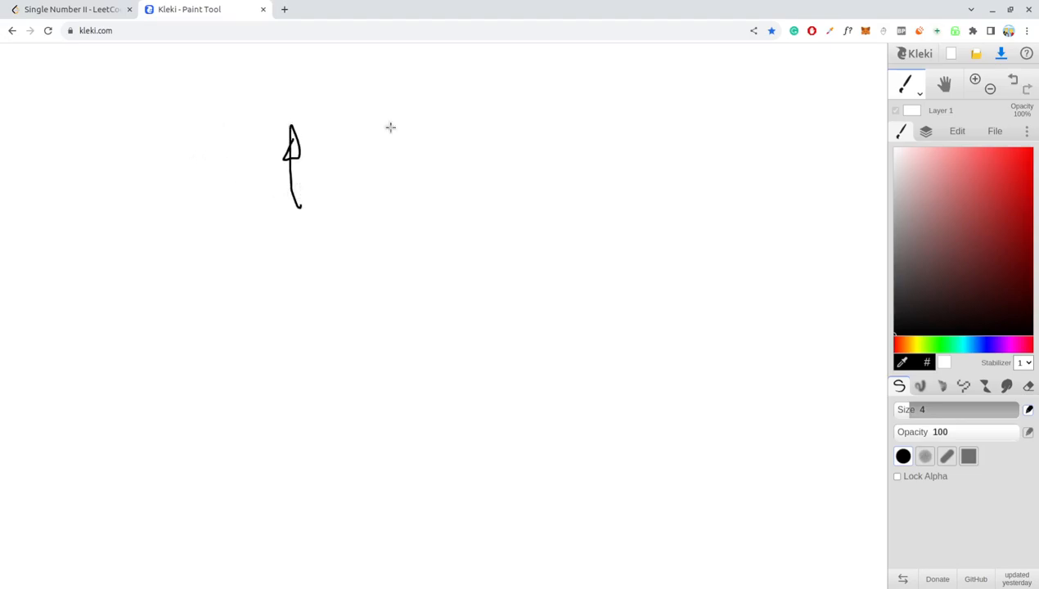
left_click_drag(351, 147, 357, 196)
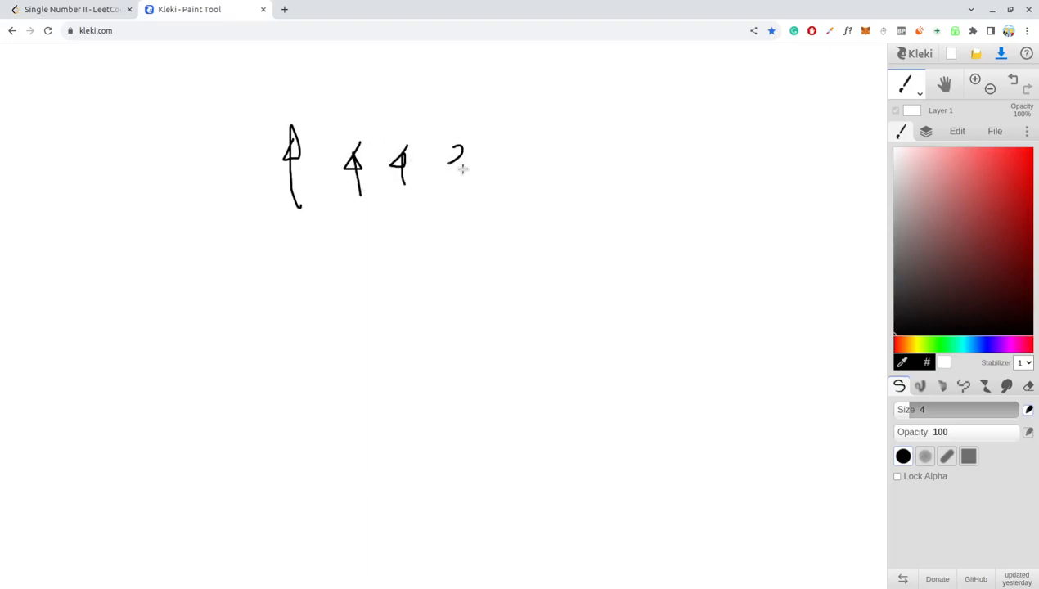
left_click_drag(461, 155, 455, 176)
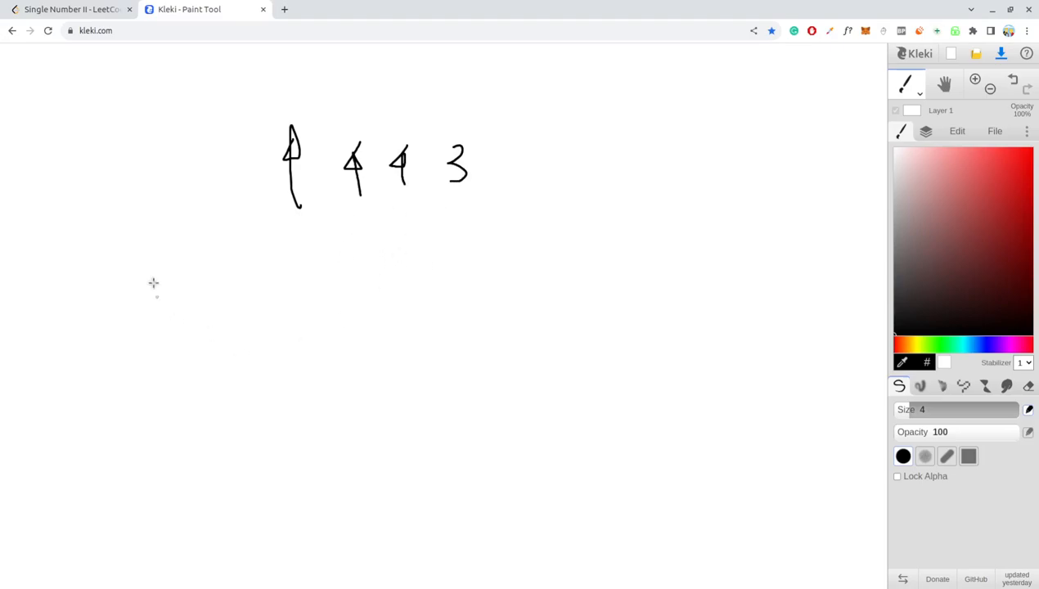
left_click_drag(149, 278, 183, 323)
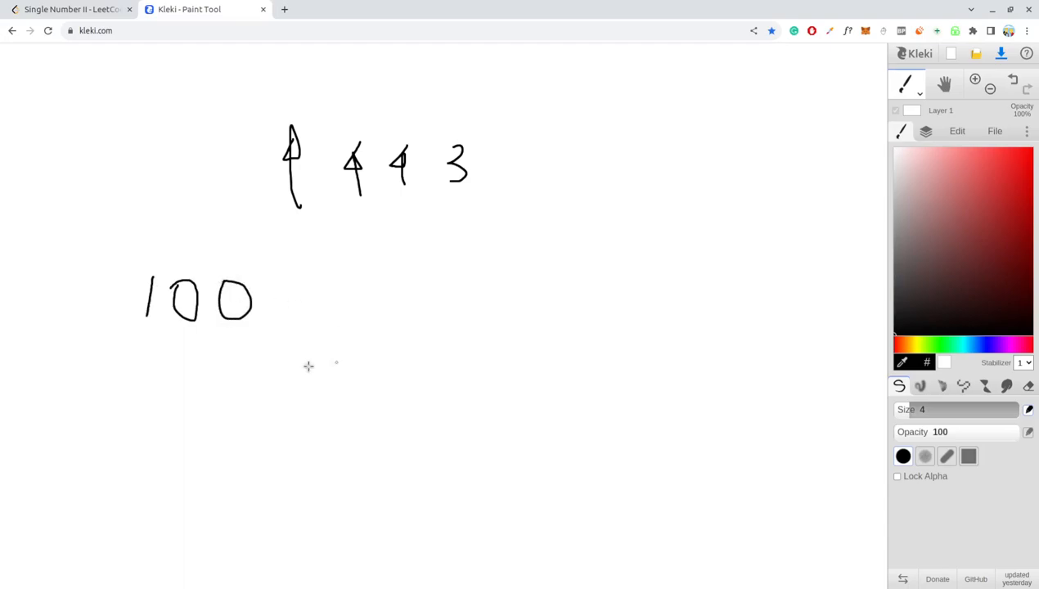
mouse_move(301, 327)
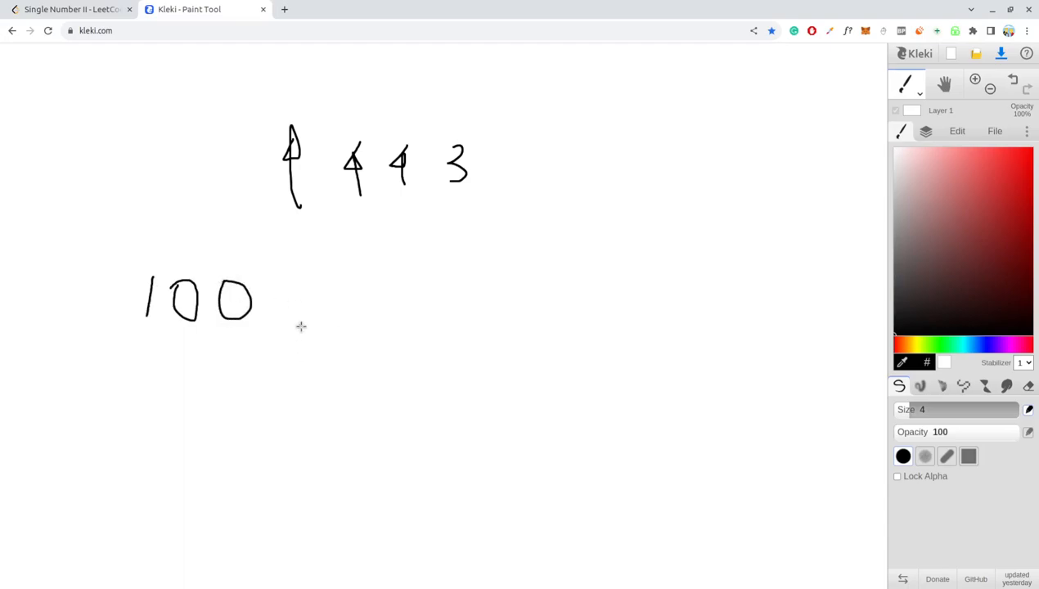
mouse_move(537, 301)
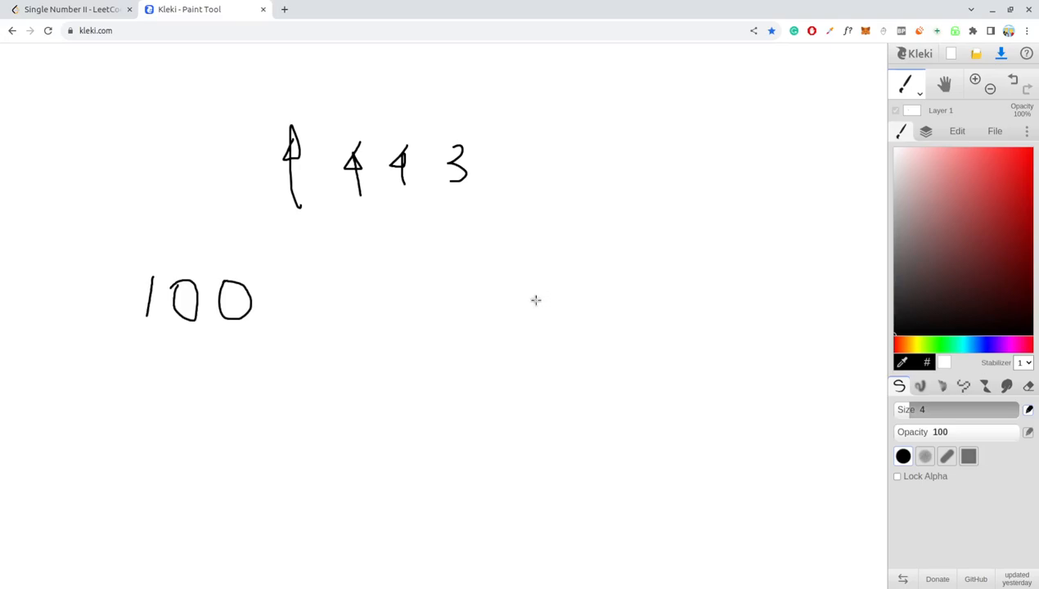
Handwrite the label bit=0 to the right of the binary 100
left_click_drag(556, 262, 585, 291)
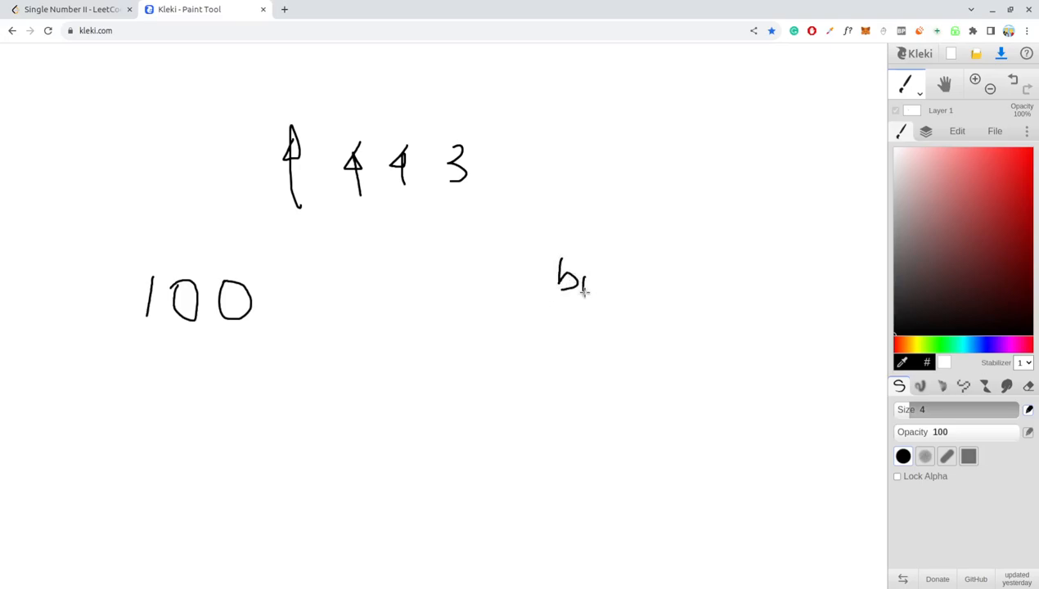
left_click_drag(591, 262, 591, 292)
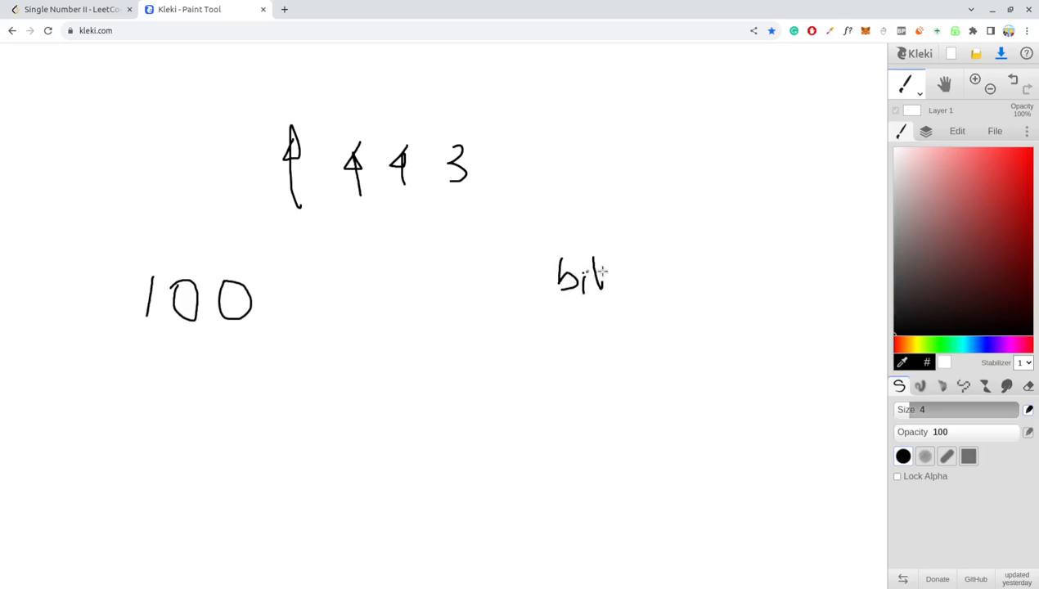
left_click_drag(618, 274, 646, 275)
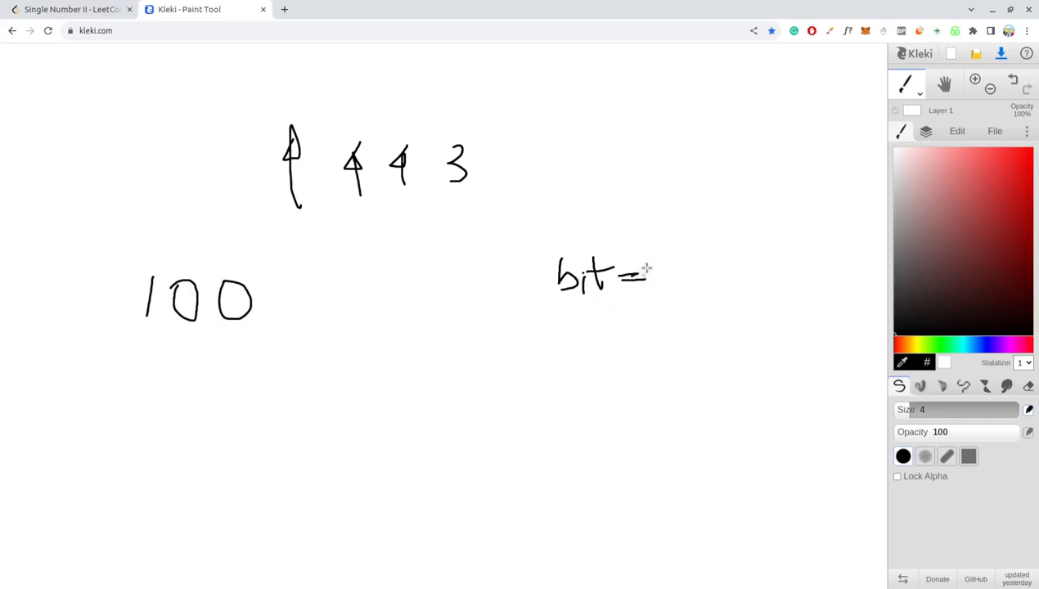
left_click_drag(652, 260, 663, 282)
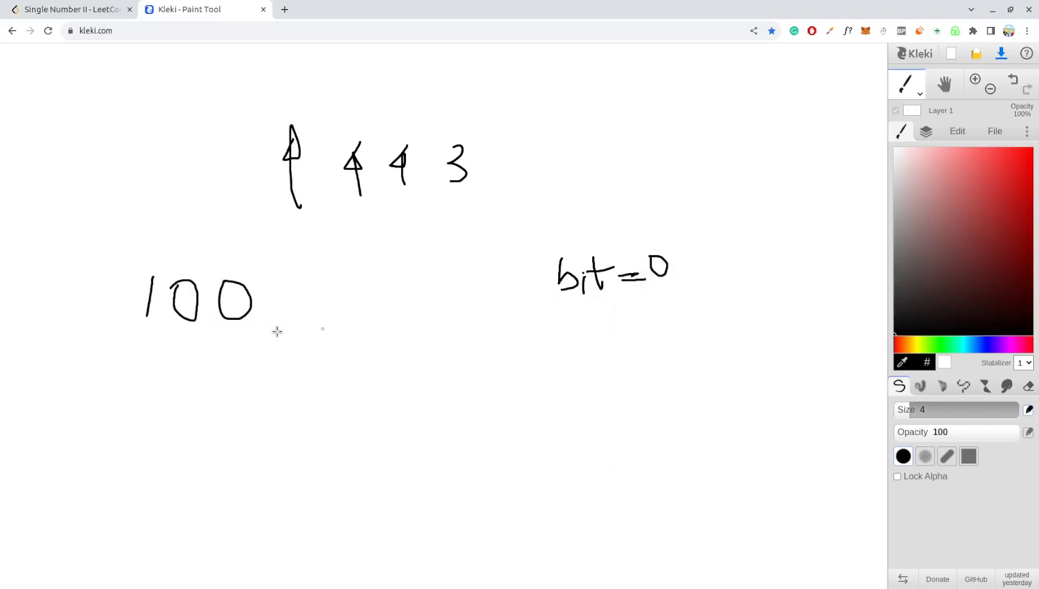
mouse_move(232, 265)
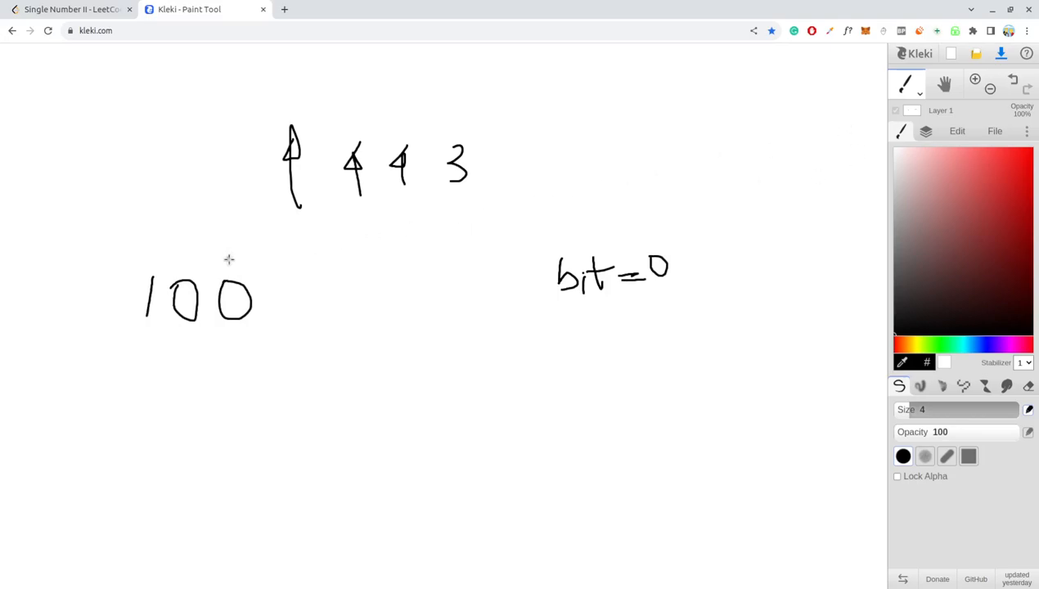
mouse_move(76, 248)
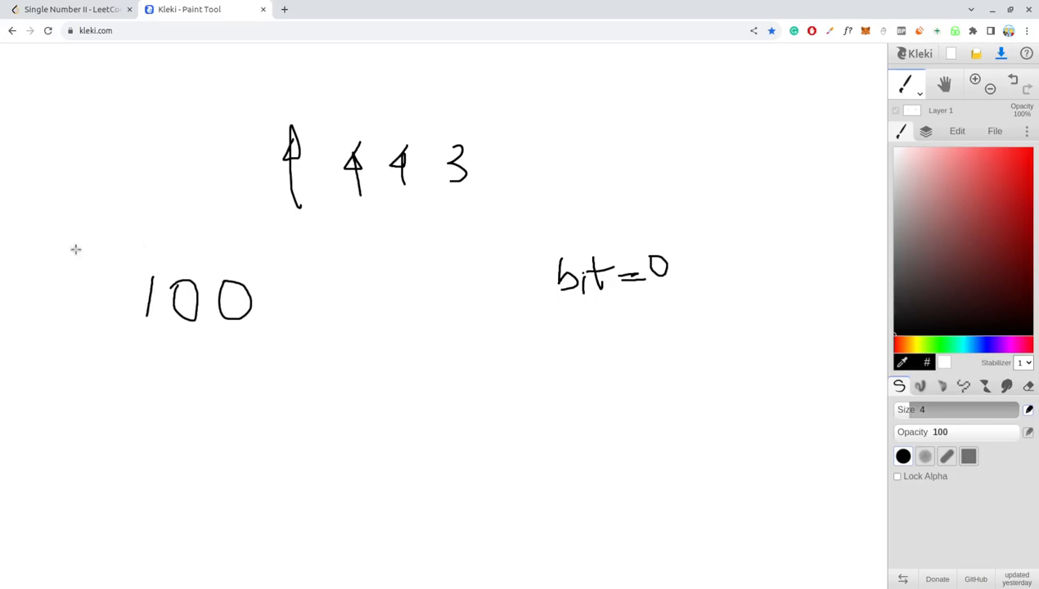
mouse_move(79, 247)
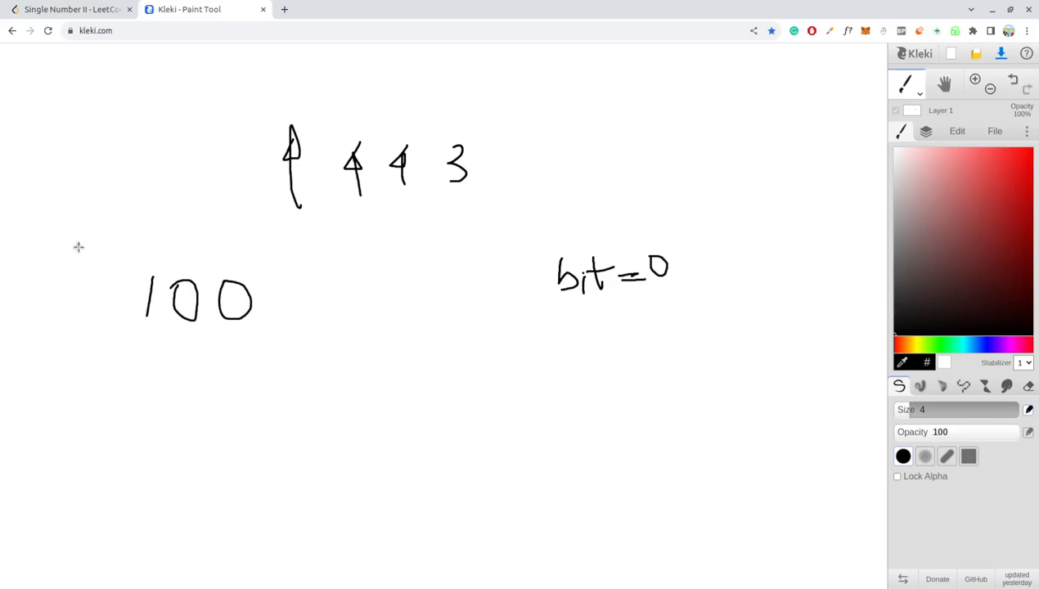
mouse_move(148, 337)
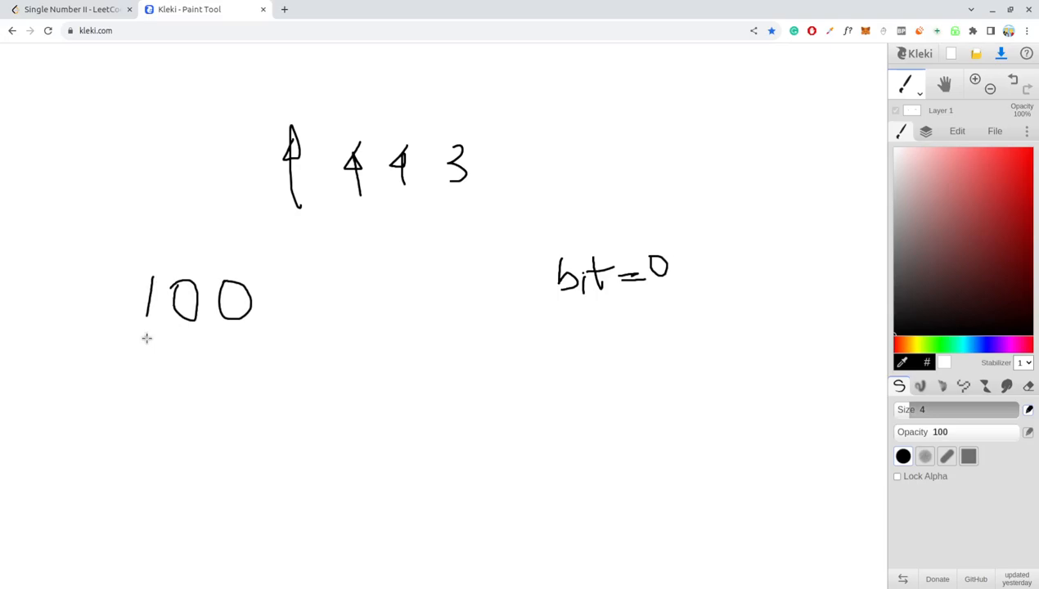
mouse_move(206, 356)
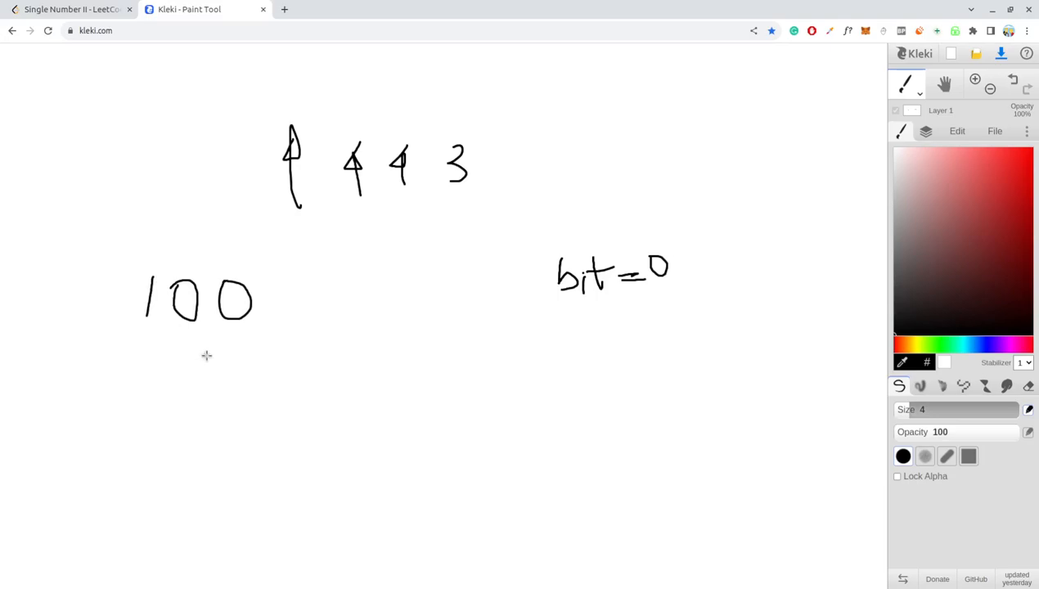
mouse_move(173, 334)
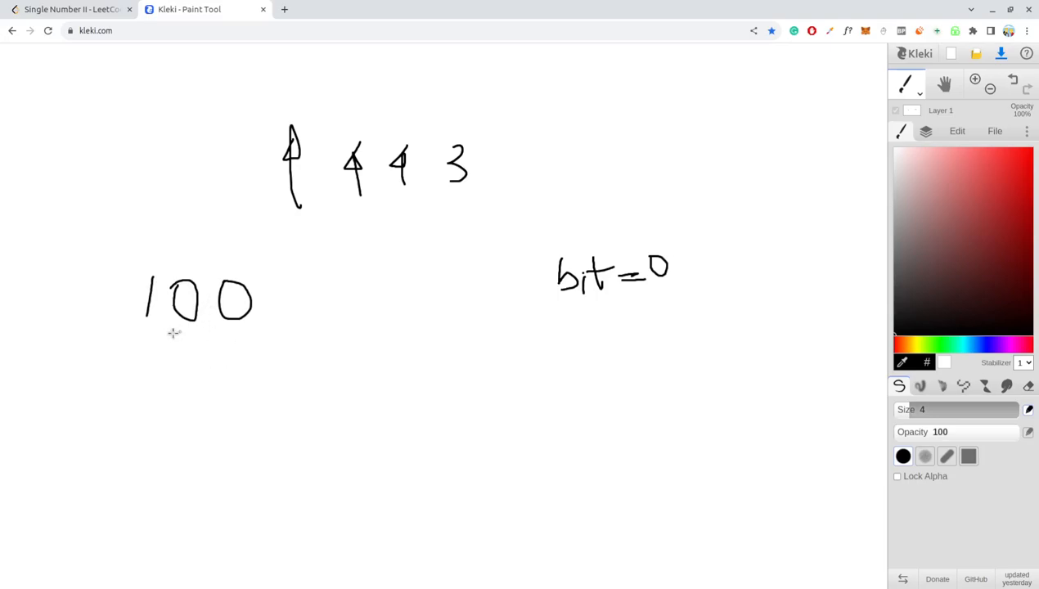
left_click_drag(147, 343, 199, 376)
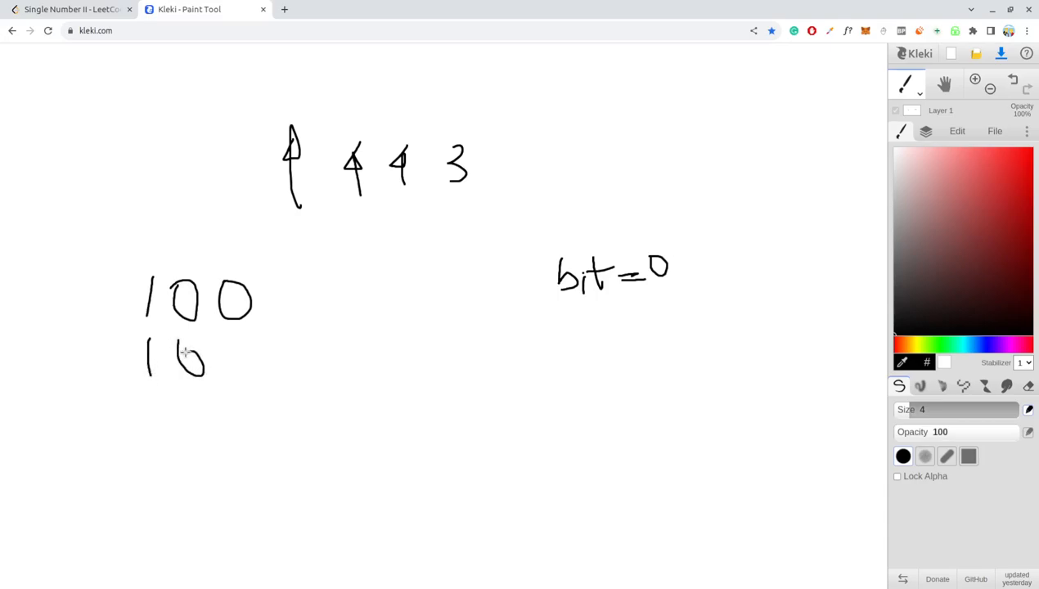
left_click_drag(245, 338, 232, 376)
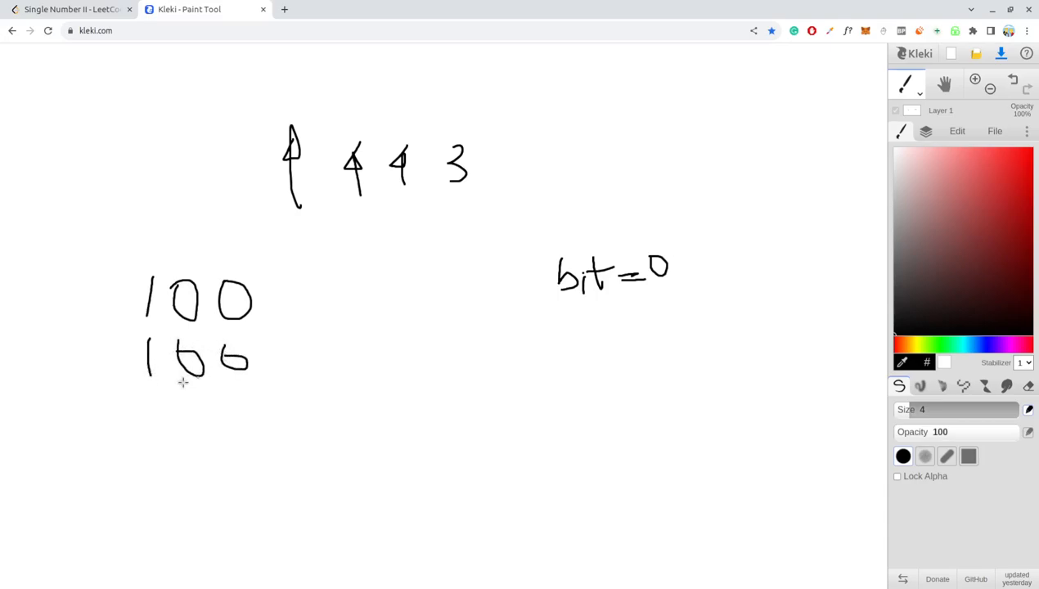
left_click_drag(146, 389, 170, 413)
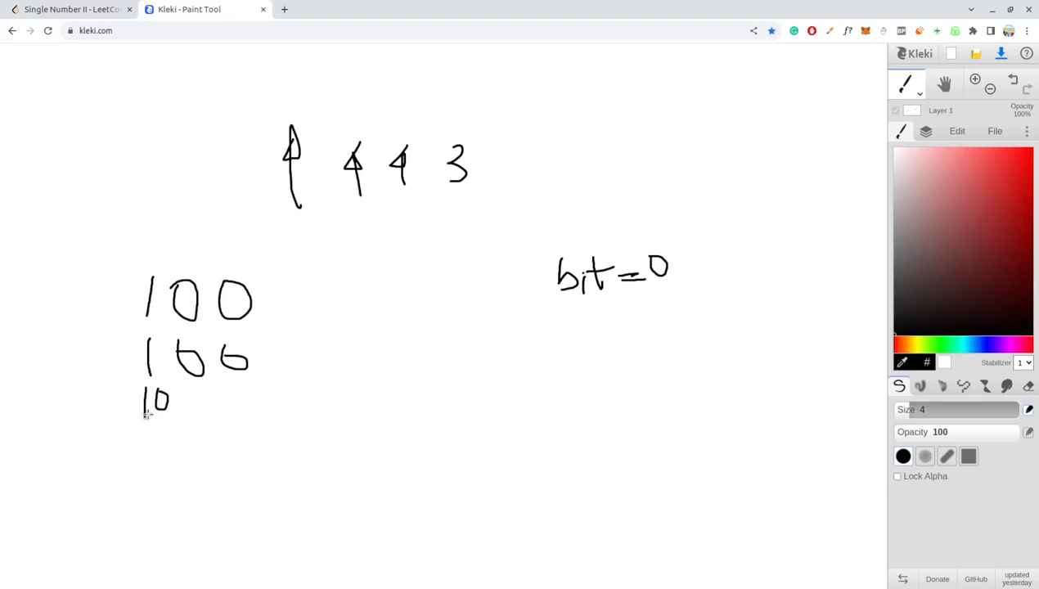
left_click_drag(248, 385, 237, 409)
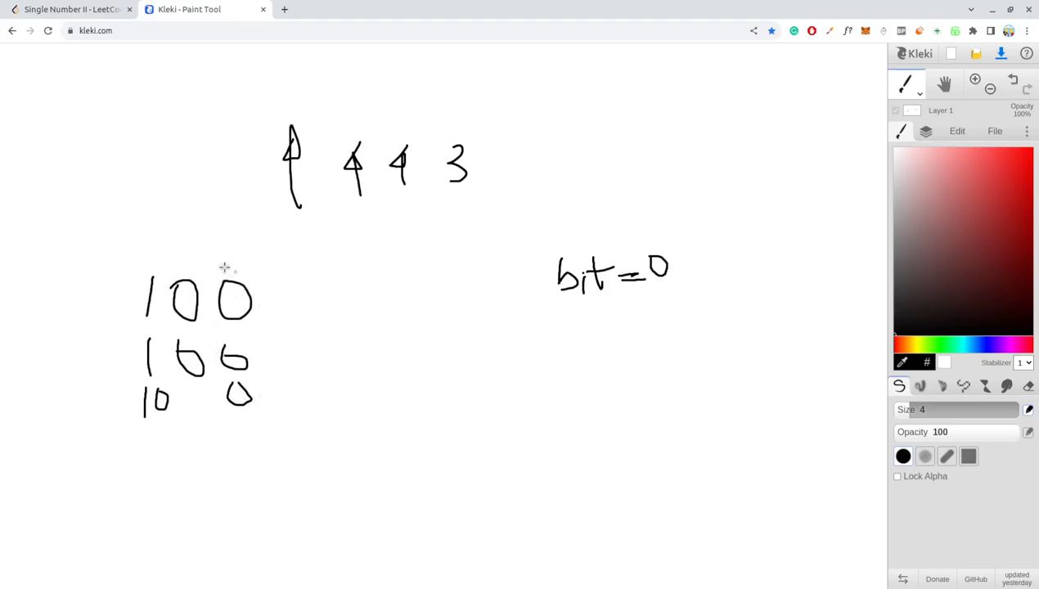
mouse_move(245, 335)
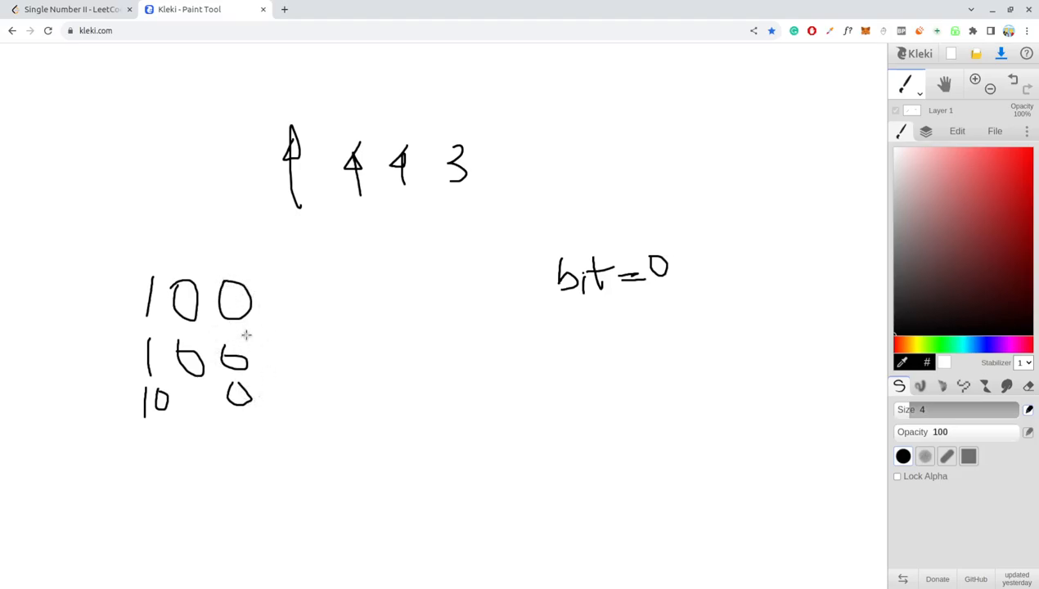
mouse_move(237, 235)
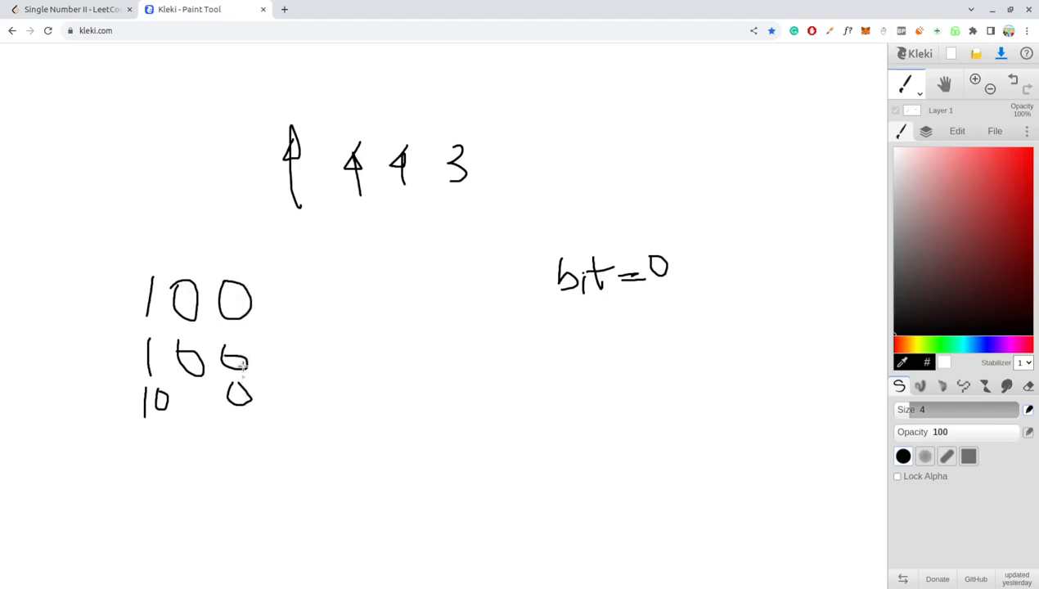
mouse_move(235, 298)
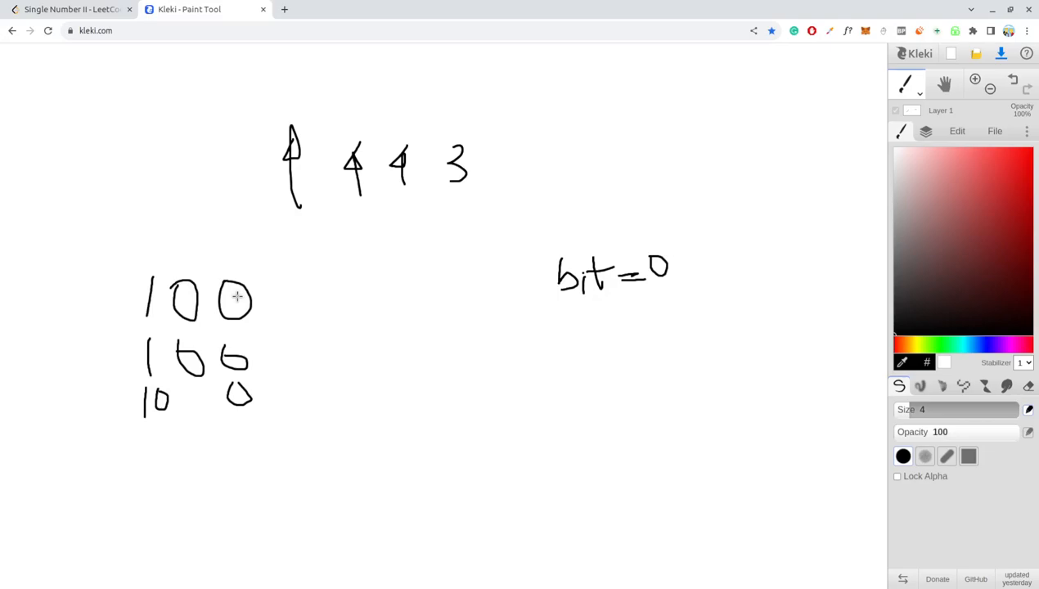
mouse_move(617, 298)
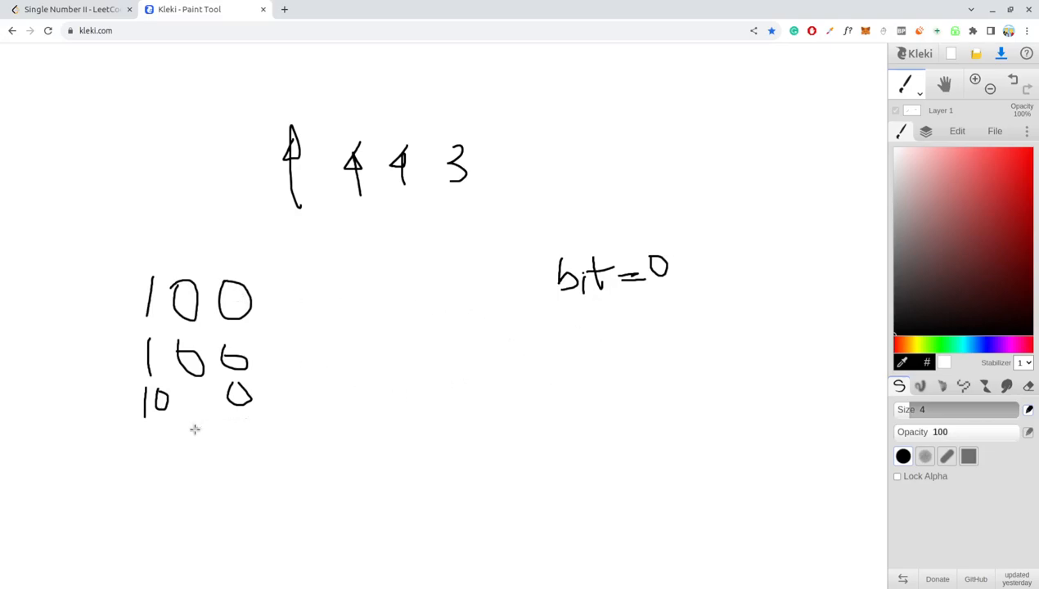
Write 1 1 beneath the binary rows and underline the 3 in the top row
left_click_drag(193, 429, 229, 466)
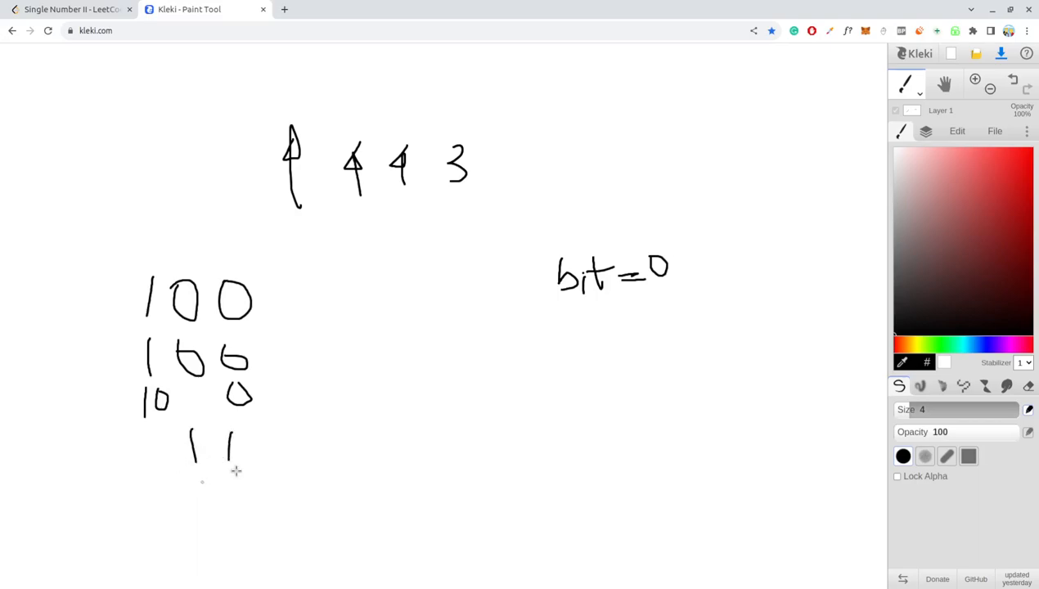
mouse_move(346, 406)
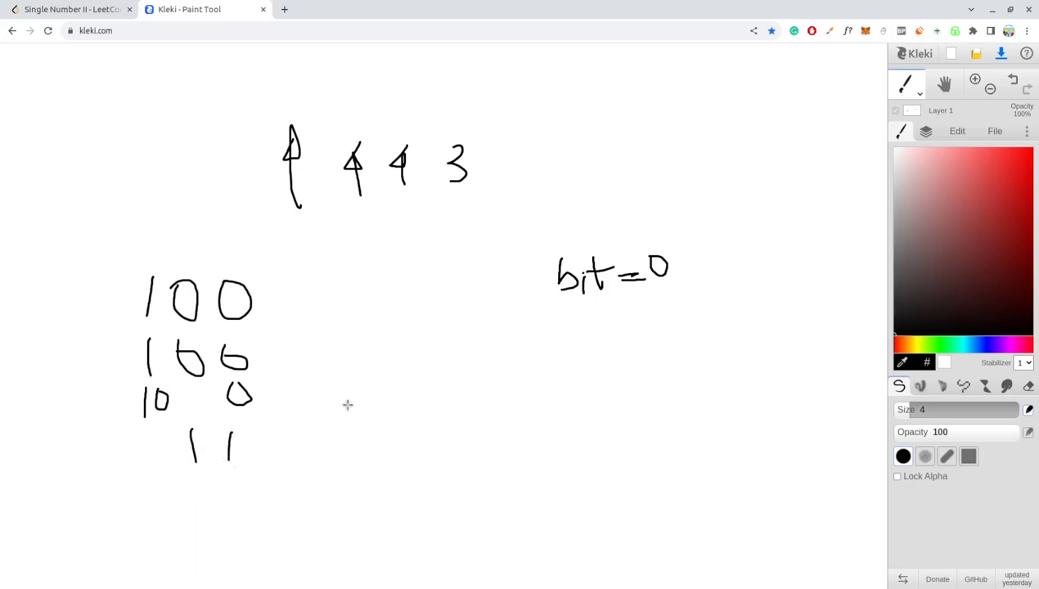
mouse_move(286, 420)
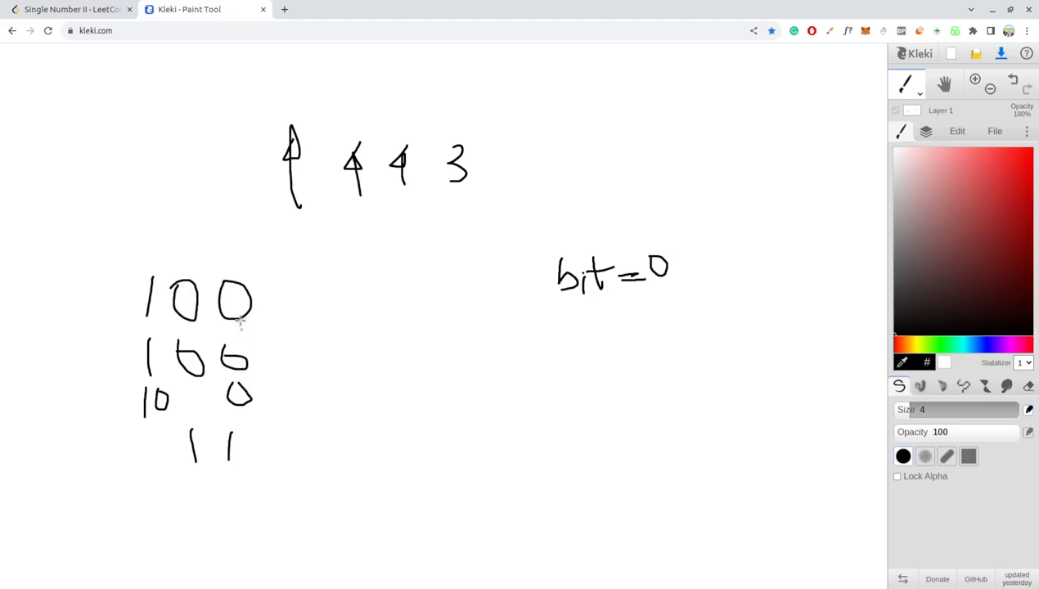
mouse_move(317, 298)
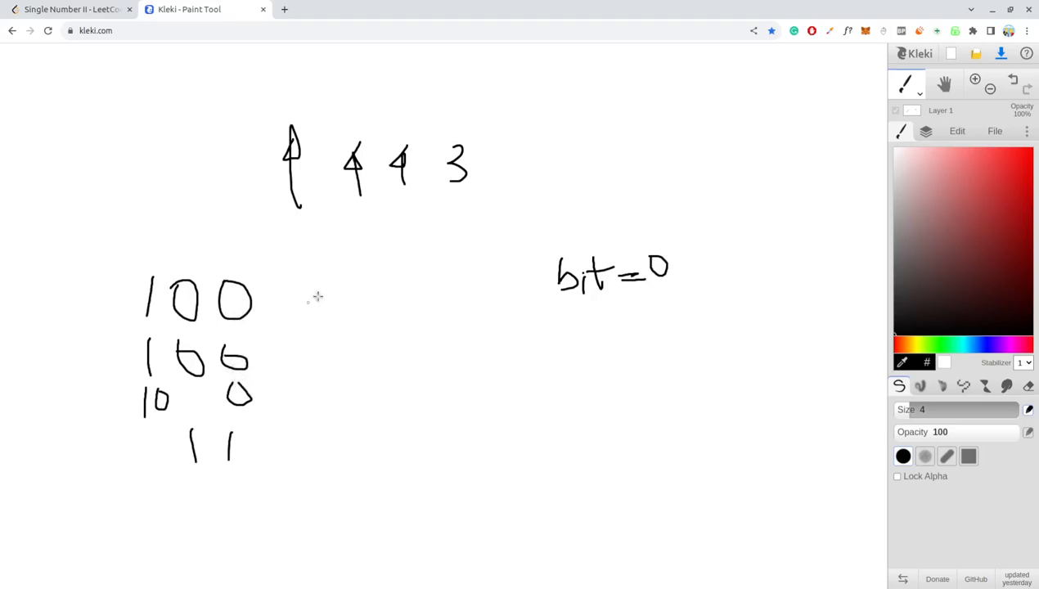
left_click_drag(436, 196, 471, 196)
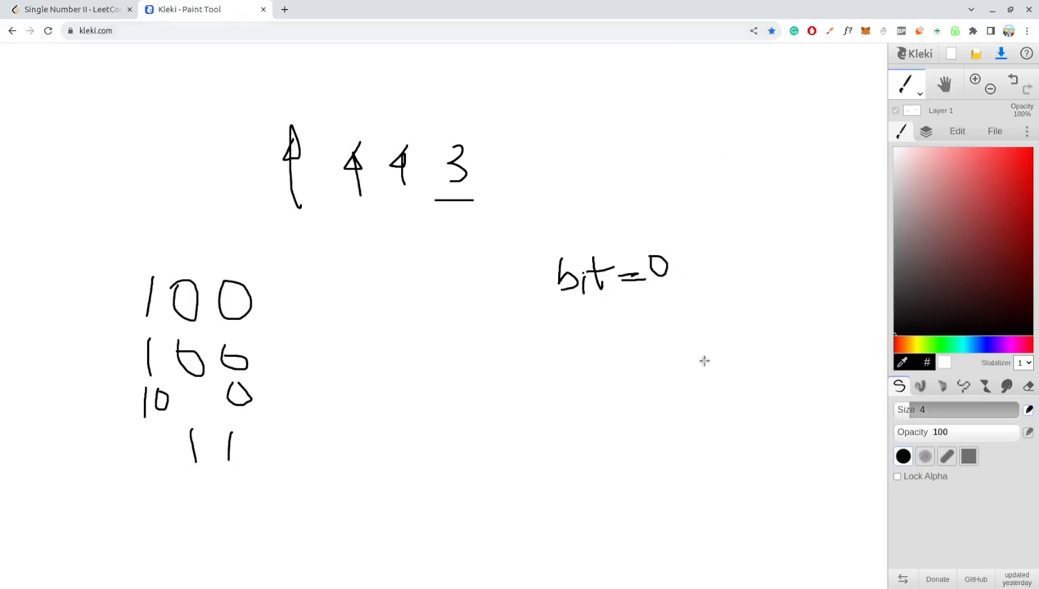
mouse_move(390, 458)
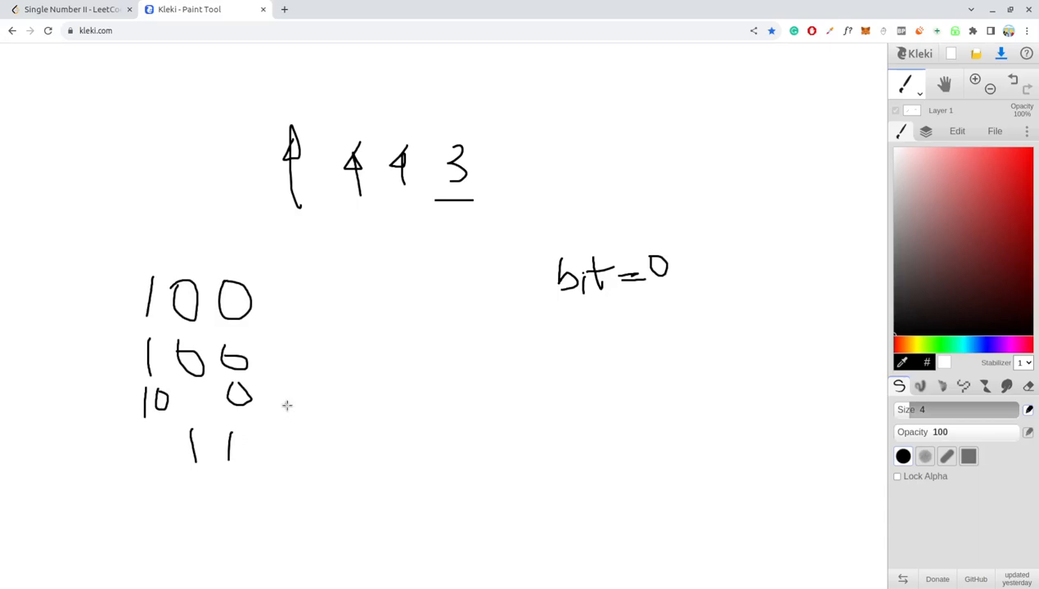
mouse_move(457, 280)
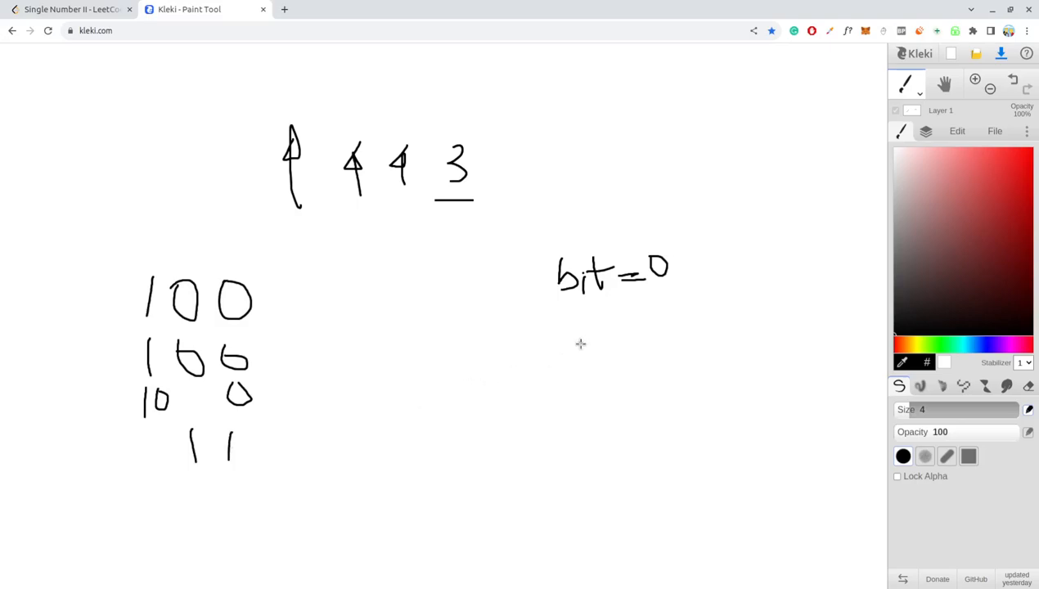
mouse_move(582, 353)
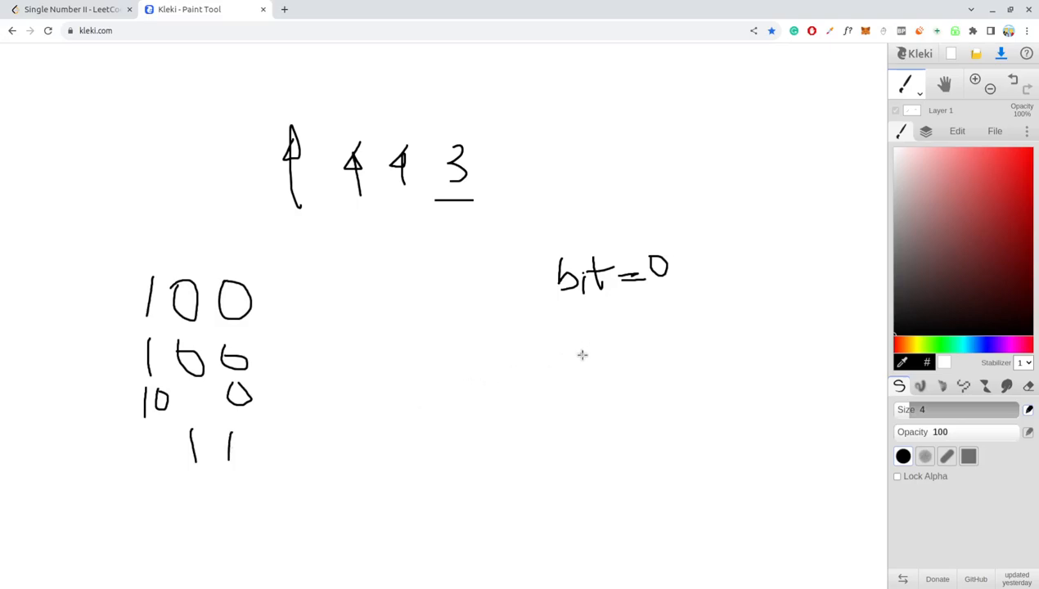
mouse_move(530, 368)
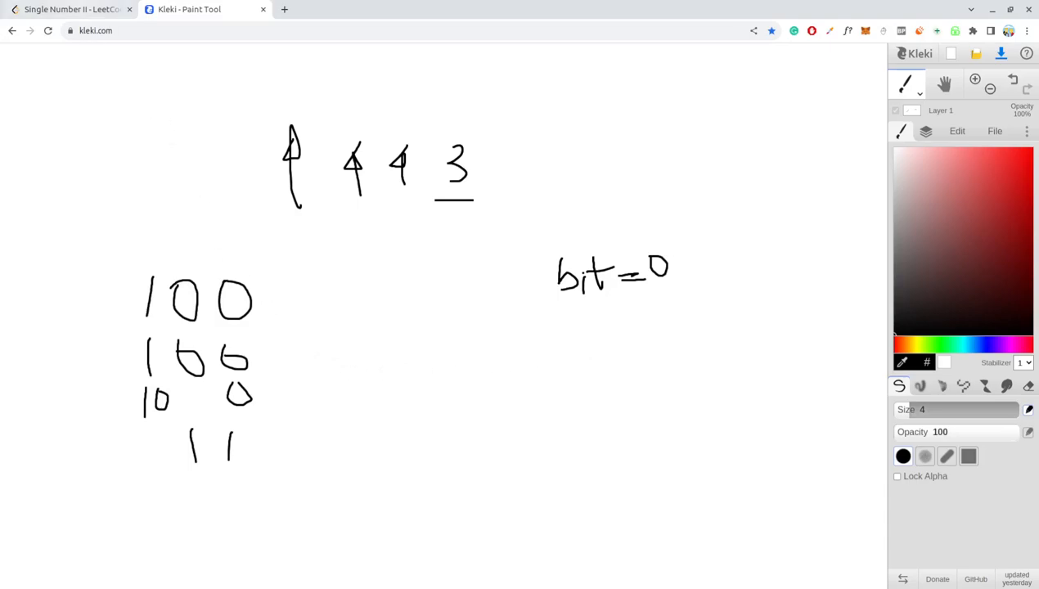
Back in LeetCode, write the outer loop for(int i=0;i<32;i++) with int bit=0; inside
left_click(70, 9)
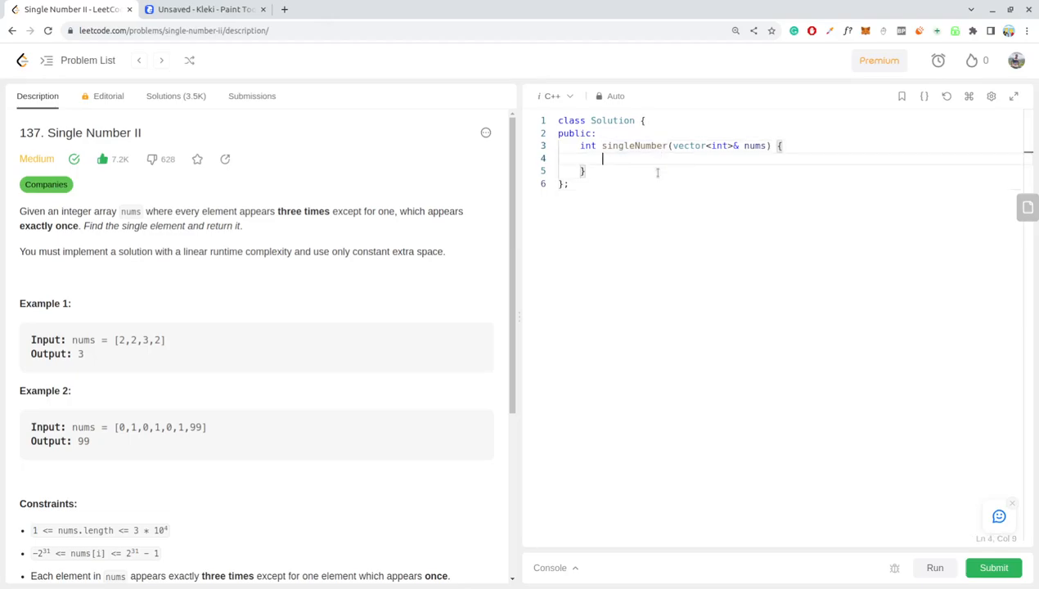
type("for(int i=0;")
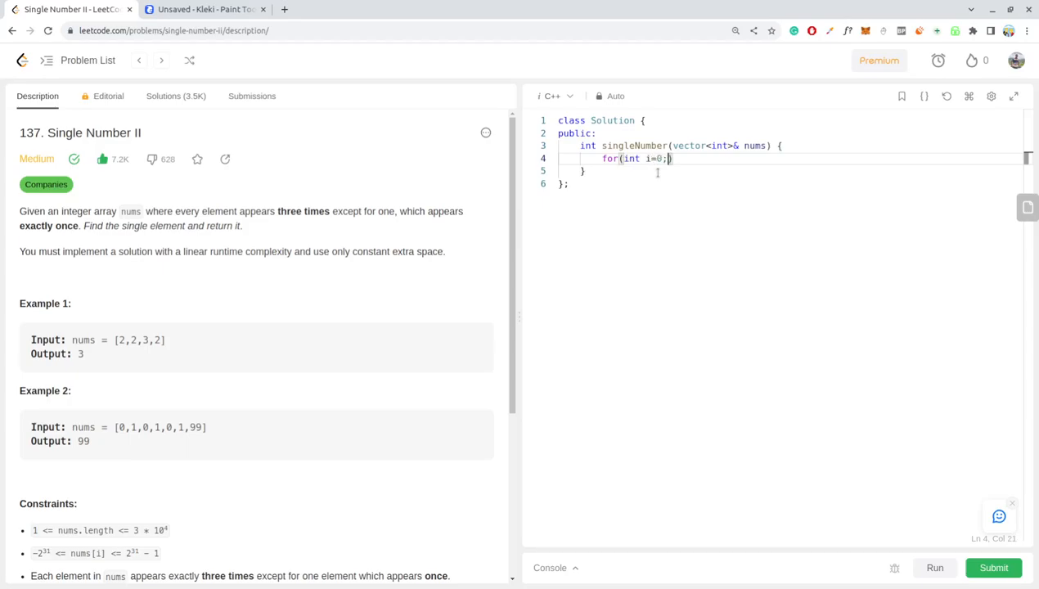
type("i<")
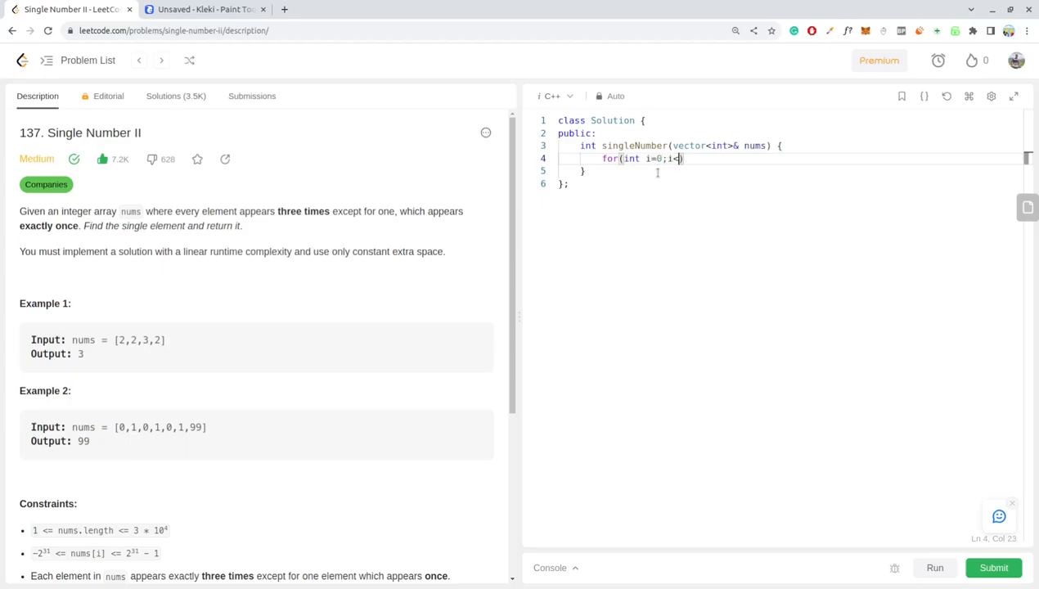
type("3")
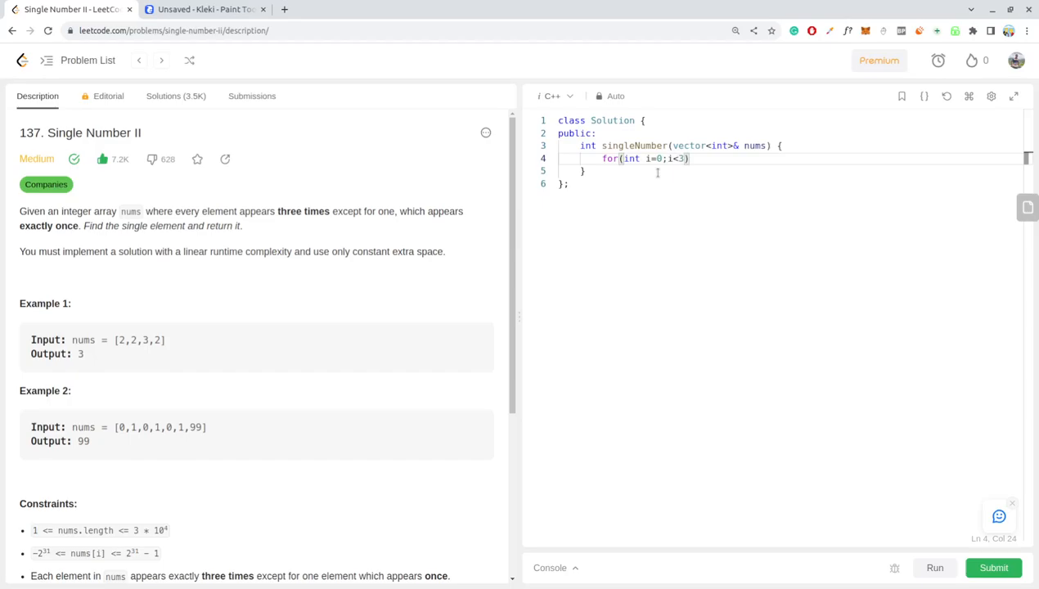
type("2;")
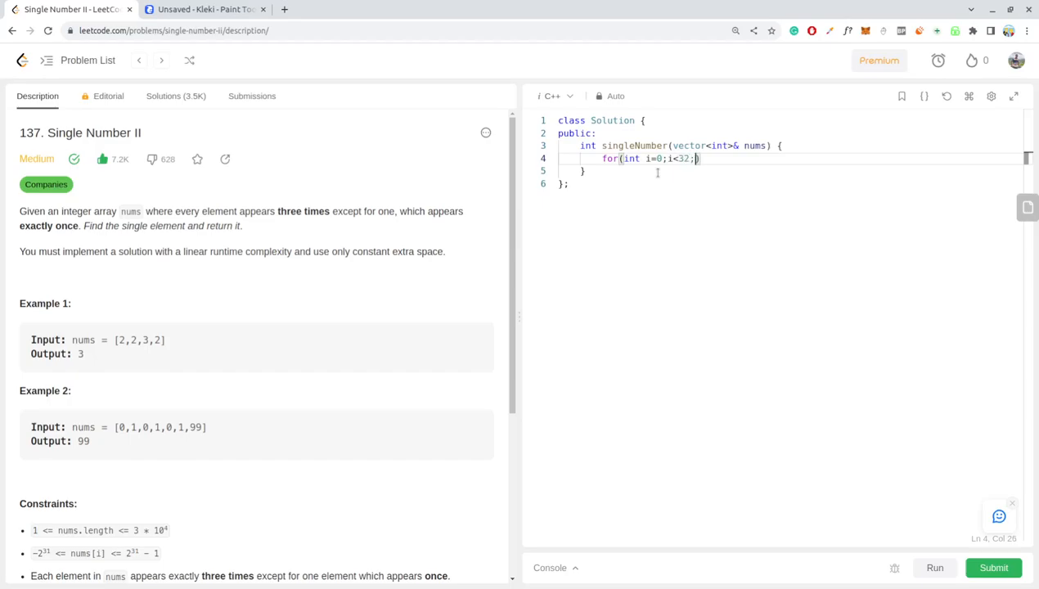
type("i++)")
type("int b")
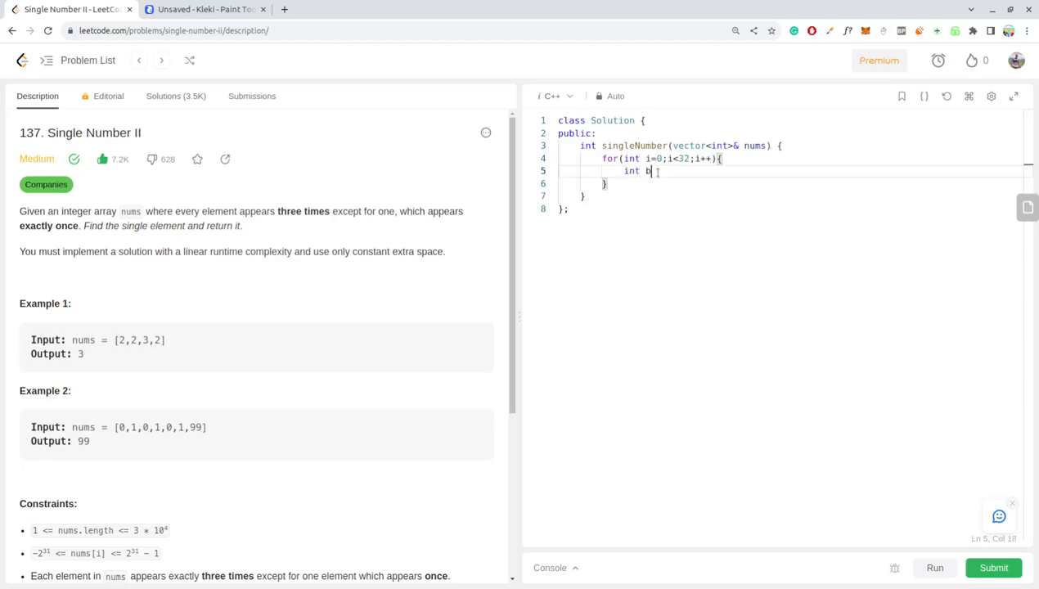
type("it=0")
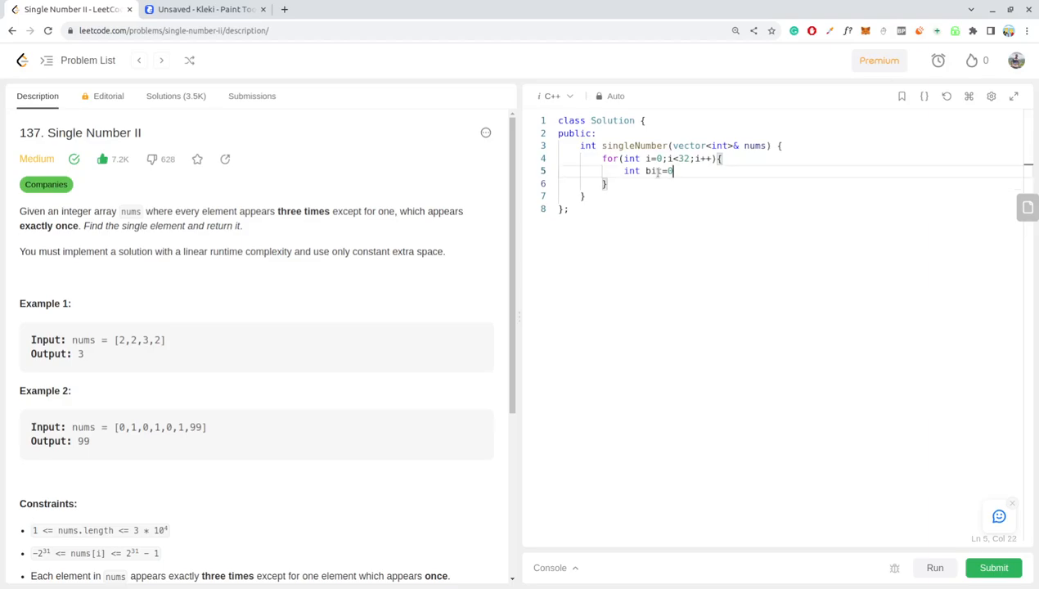
key("Enter")
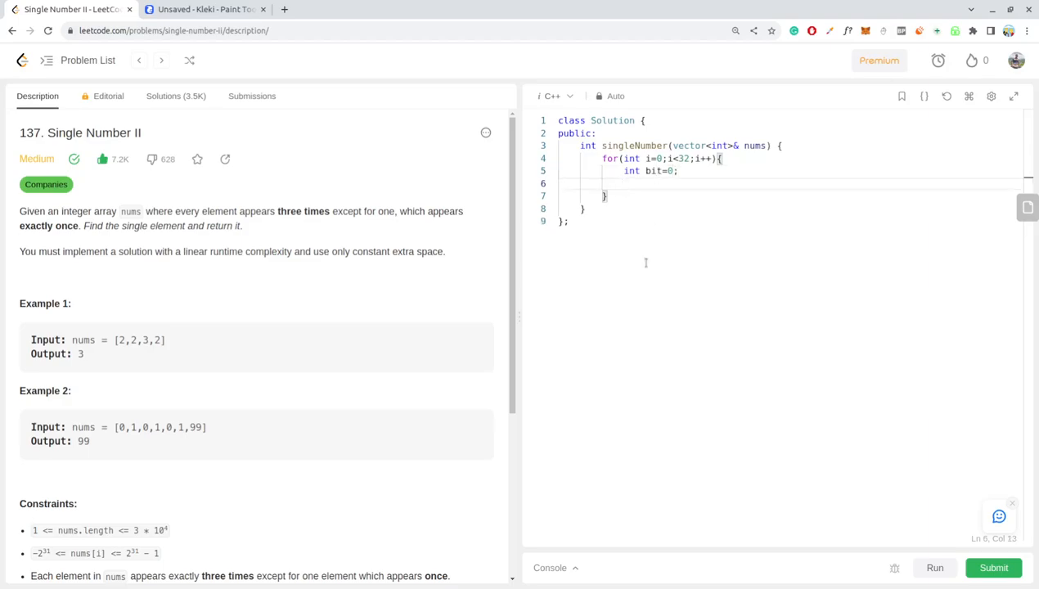
Add the inner loop for(int j=0;j<nums.size();j++){ over every element
type("for(i")
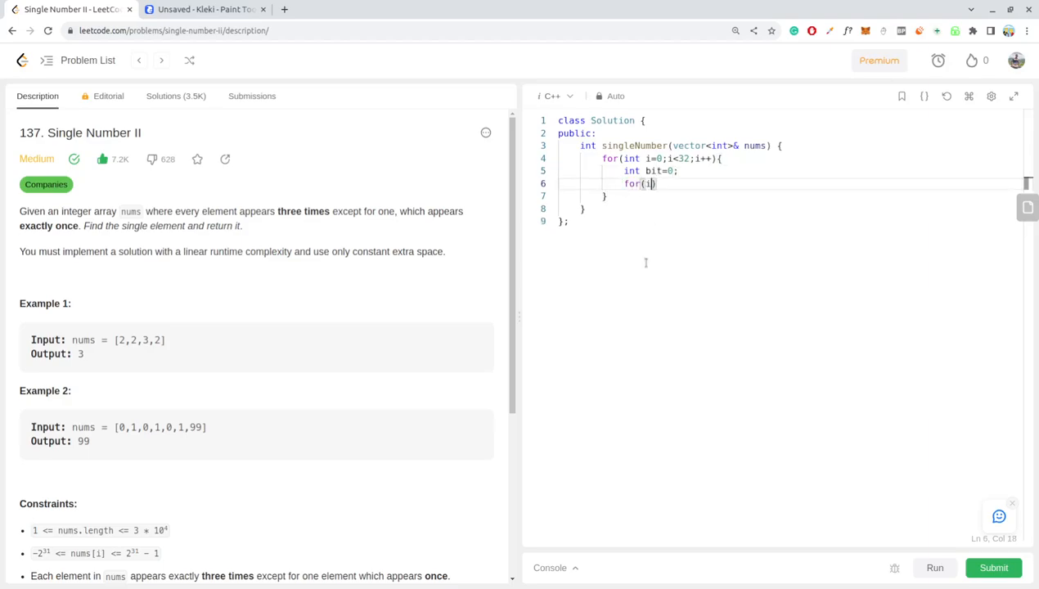
type("nt")
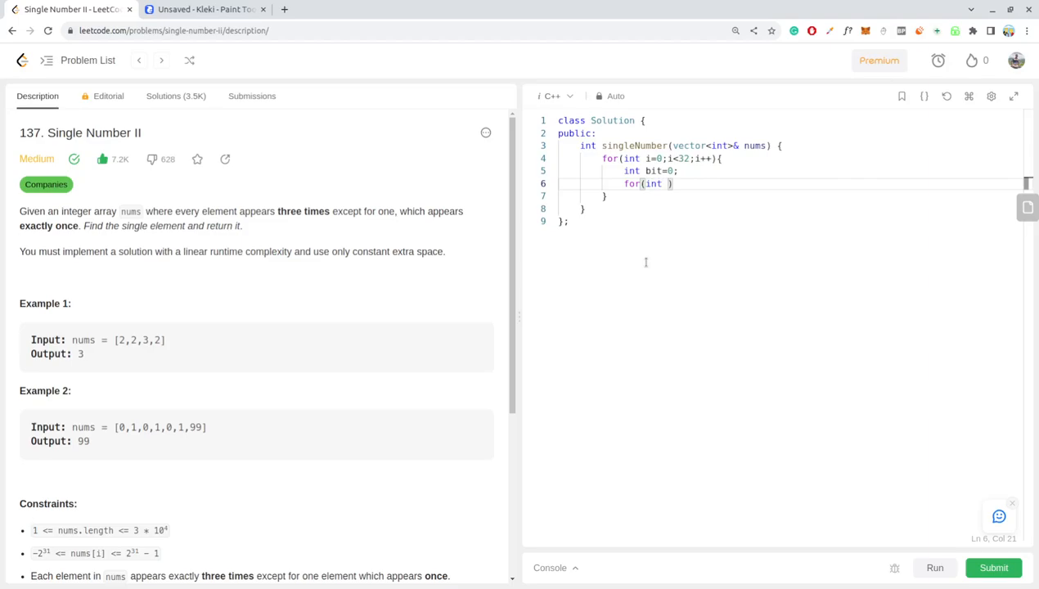
type("j=0;j")
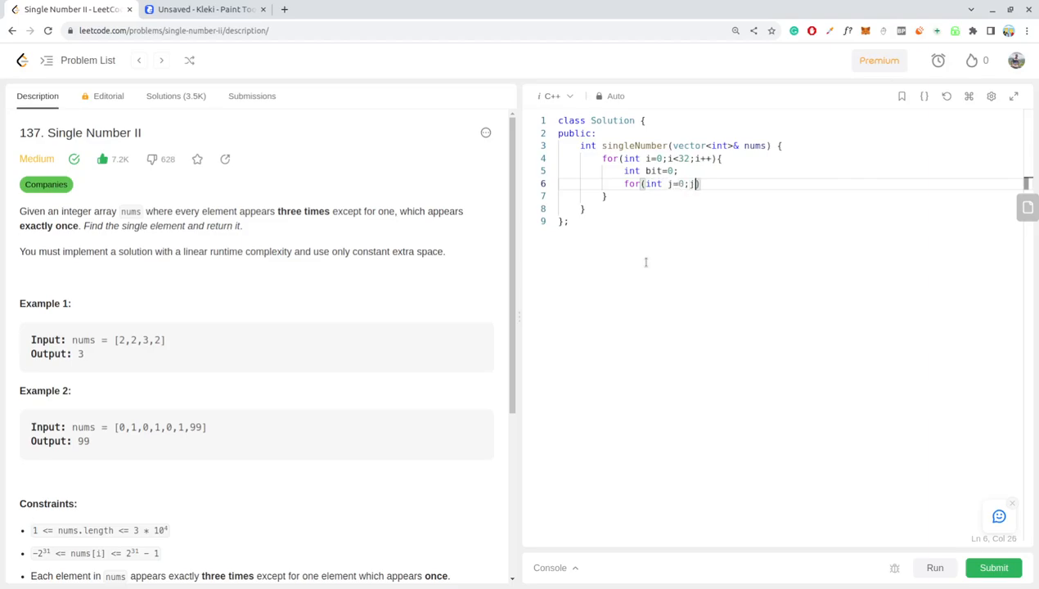
type("<num")
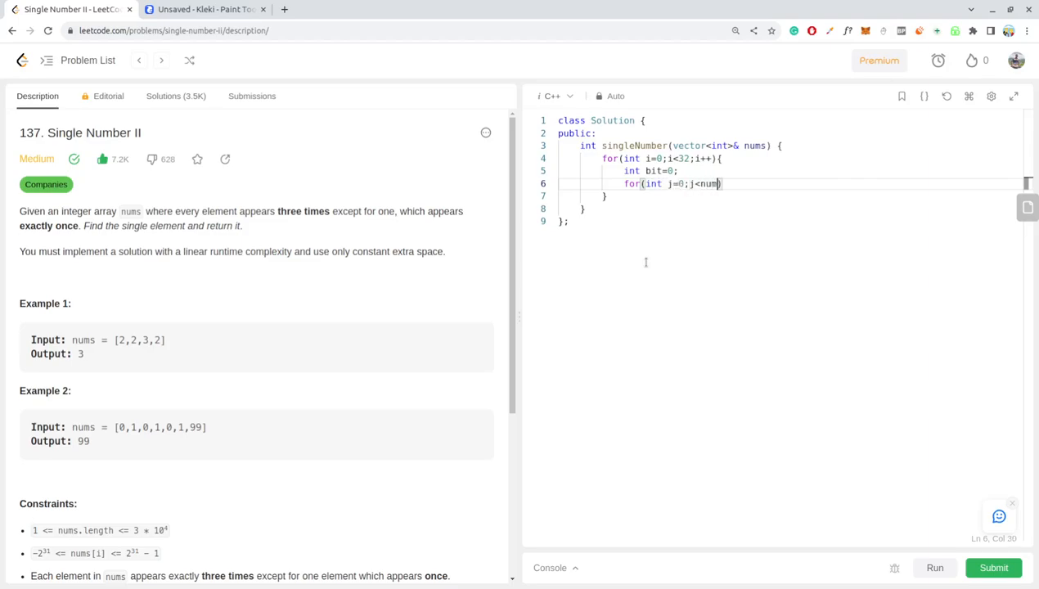
type(".size()")
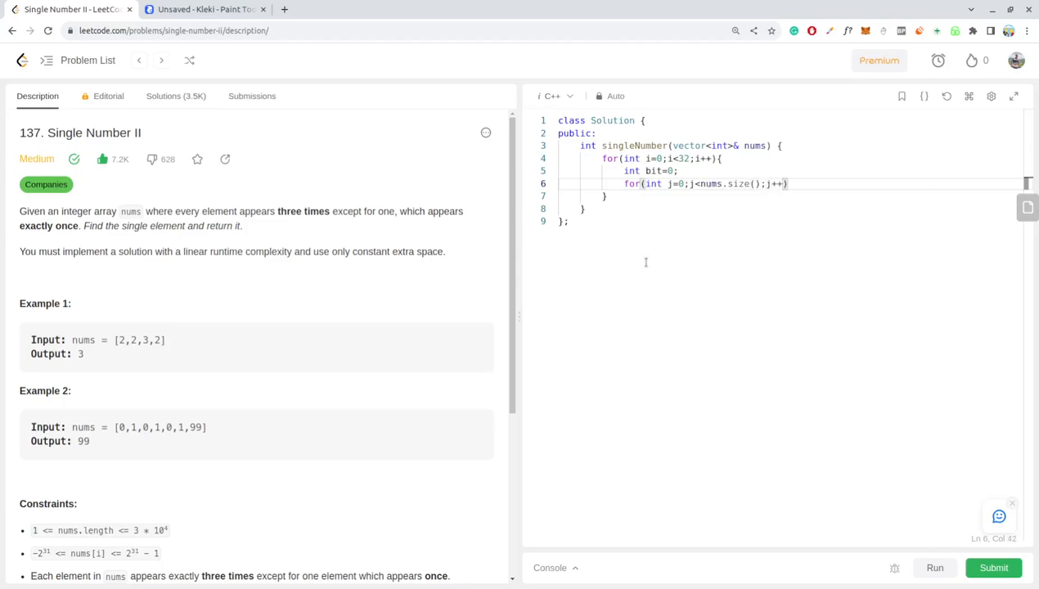
type("{")
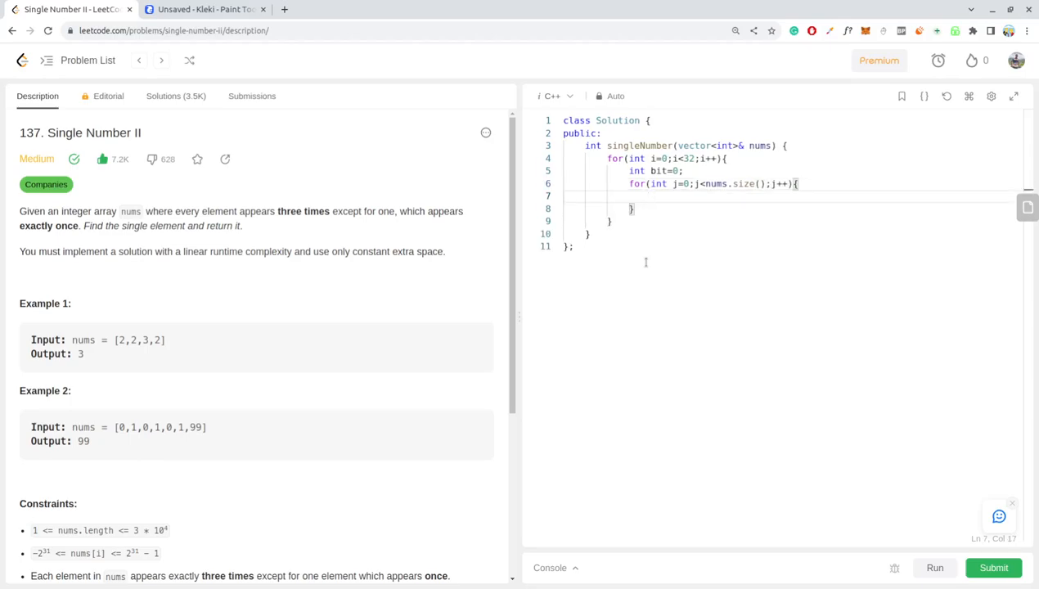
Increment bit when nums[j]&(1<<i) is set inside the inner loop
type("if(nums[j")
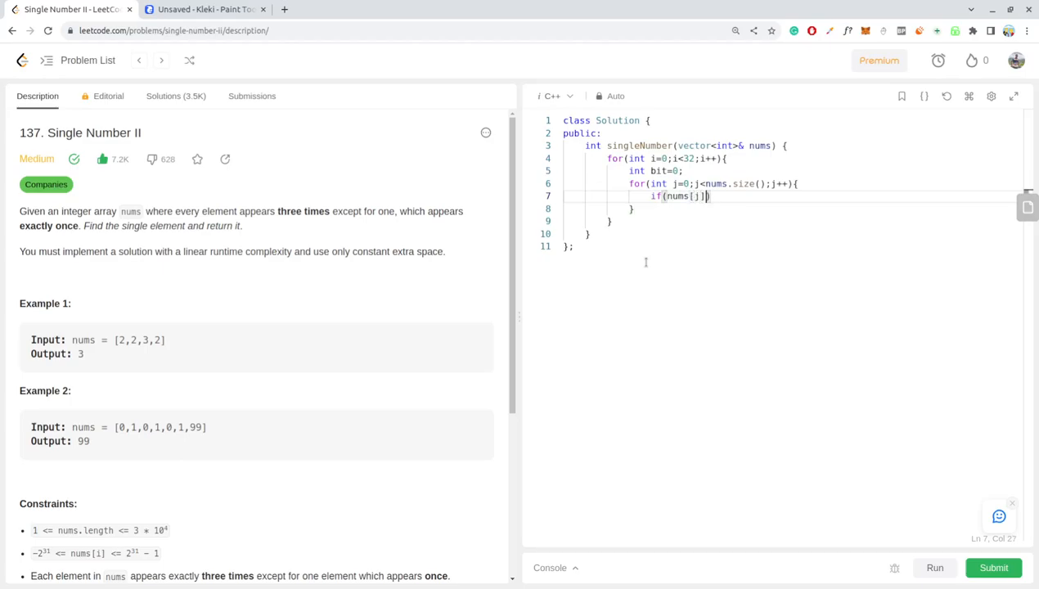
type("&(1<<i)")
type("bit")
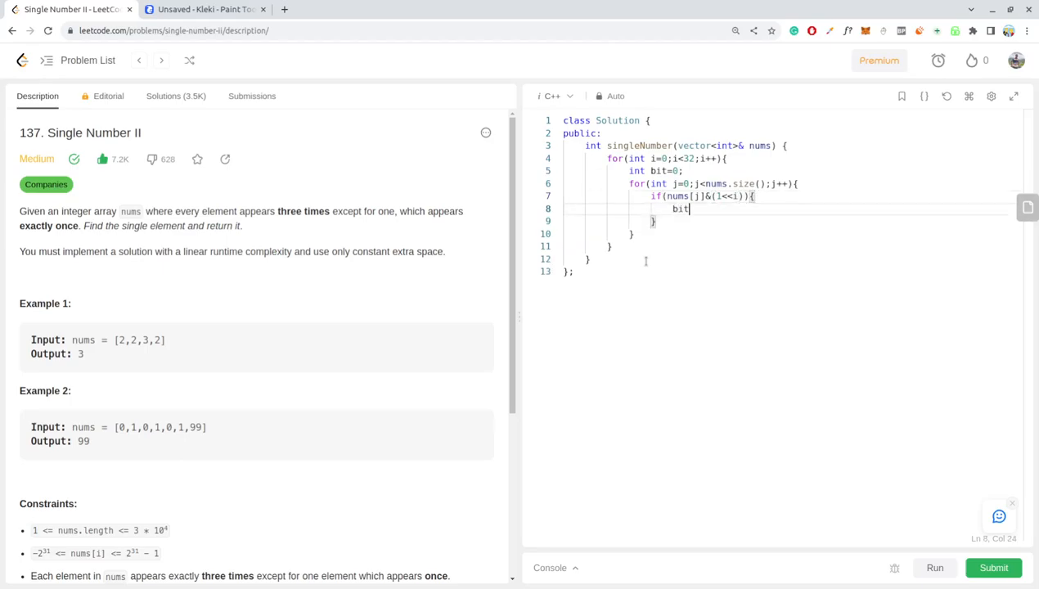
type("++;")
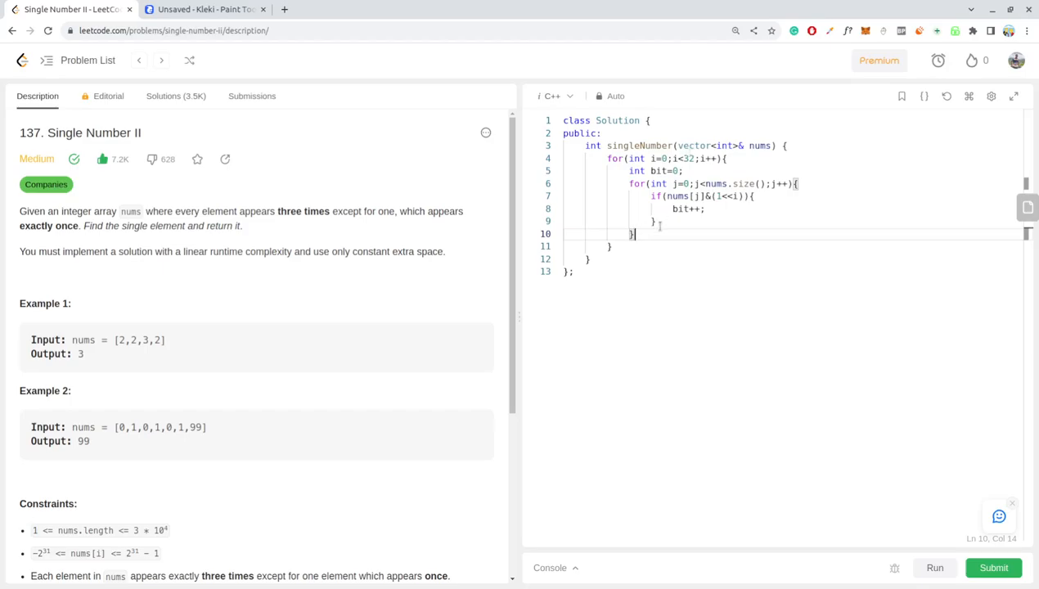
key("Enter")
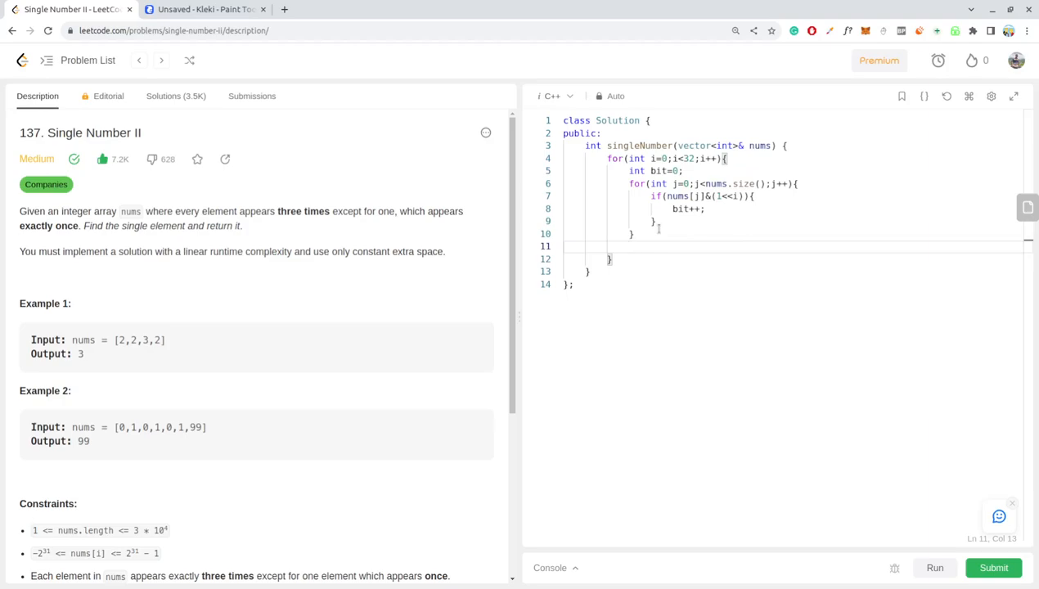
Begin the if(bit%3!=0){ check after the inner loop
type("if(bit%3!")
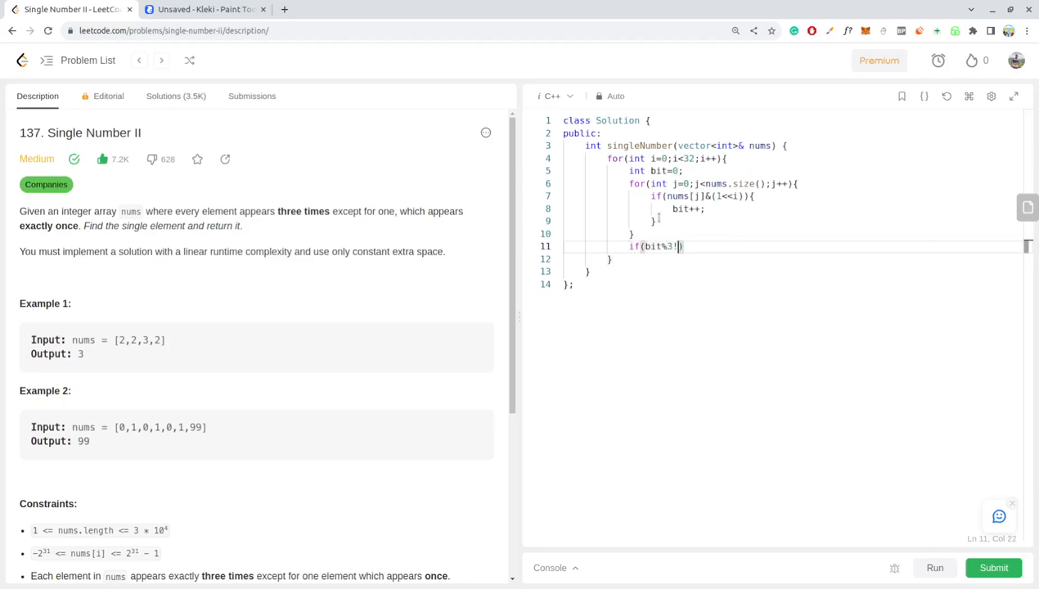
type("=0")
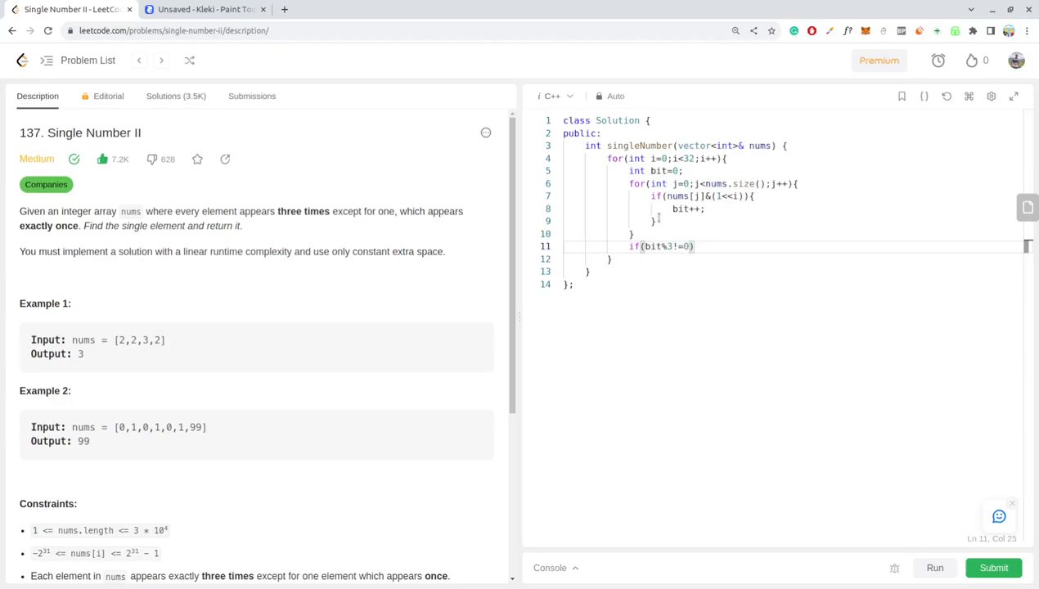
type("{")
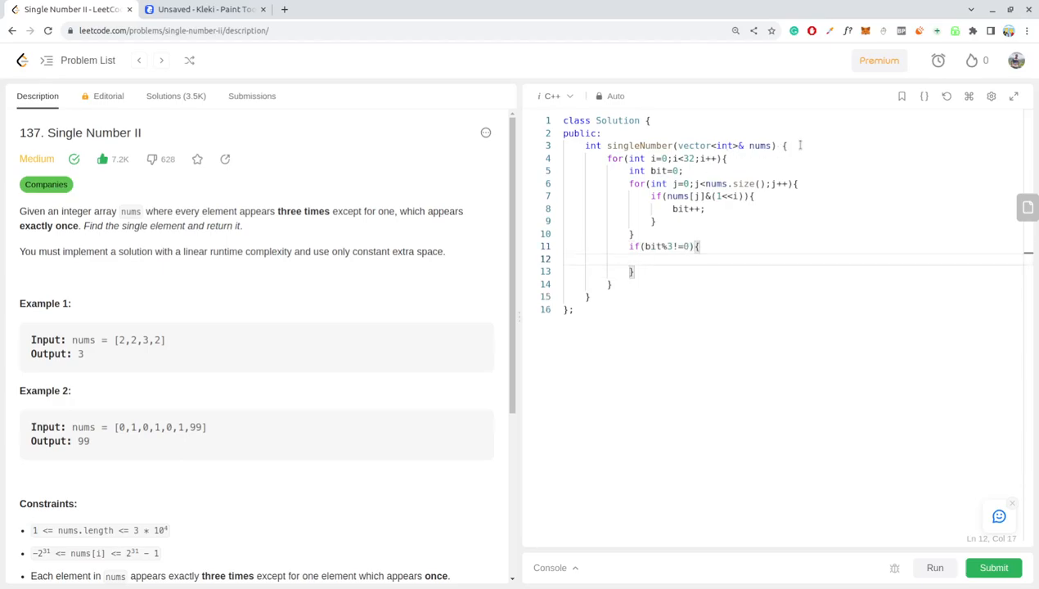
Declare int ans=0; and set ans=ans|(1<<i); inside the if block
type("ans=0")
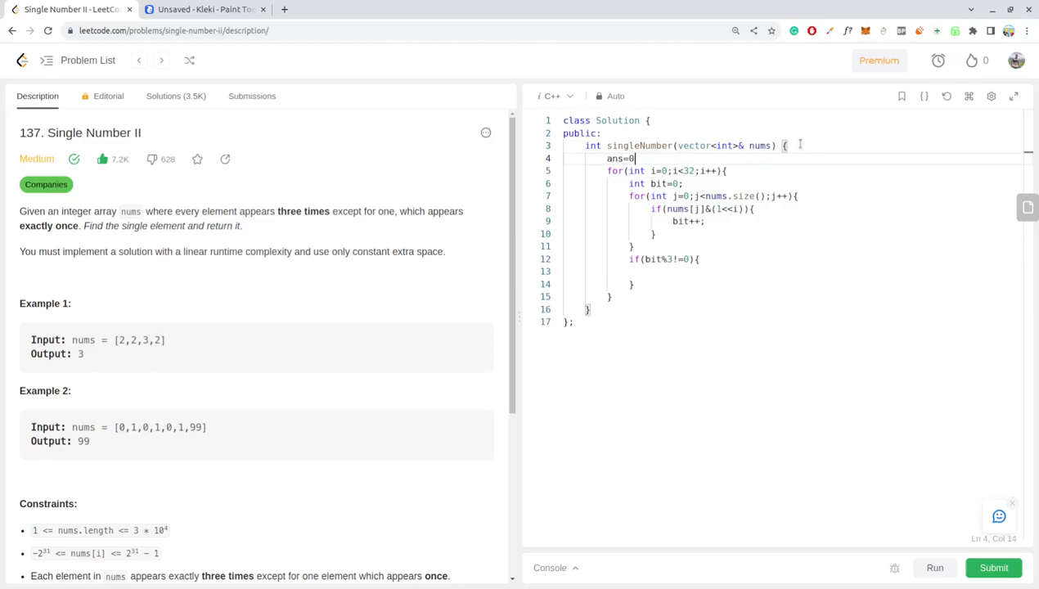
type(";")
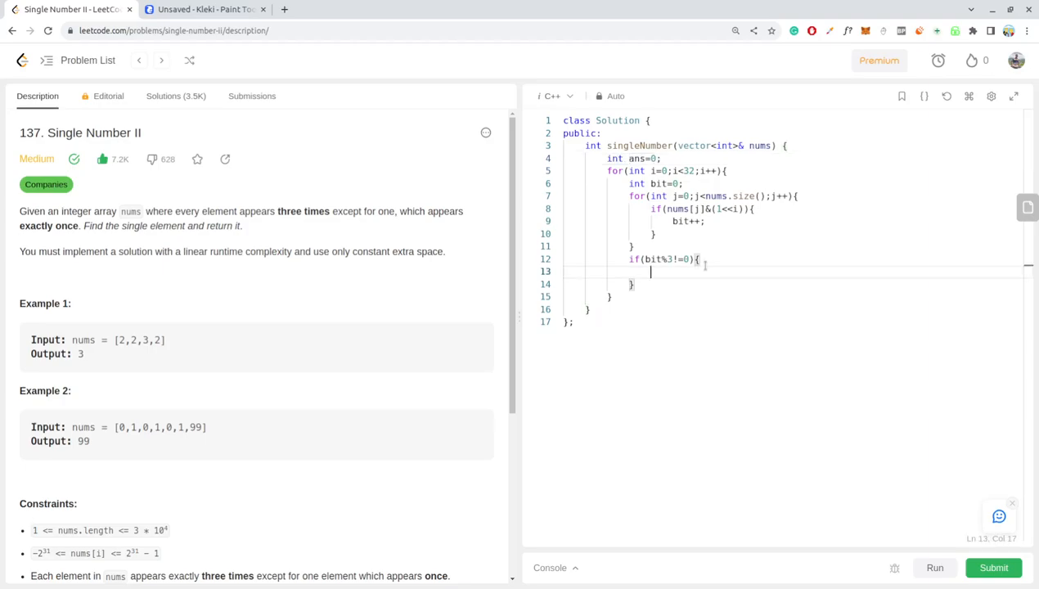
type("ans=")
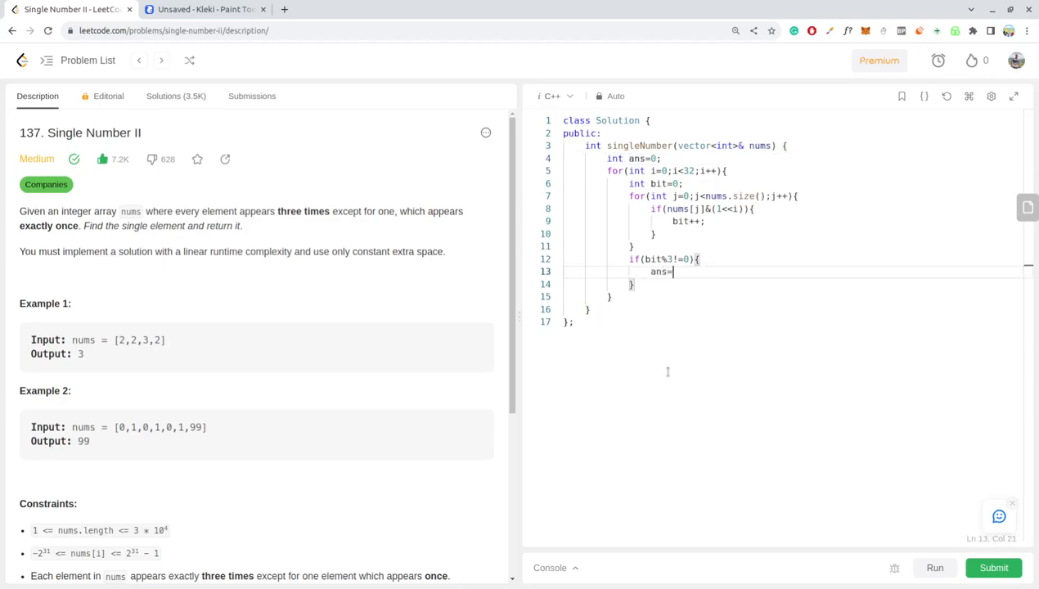
type("ans|")
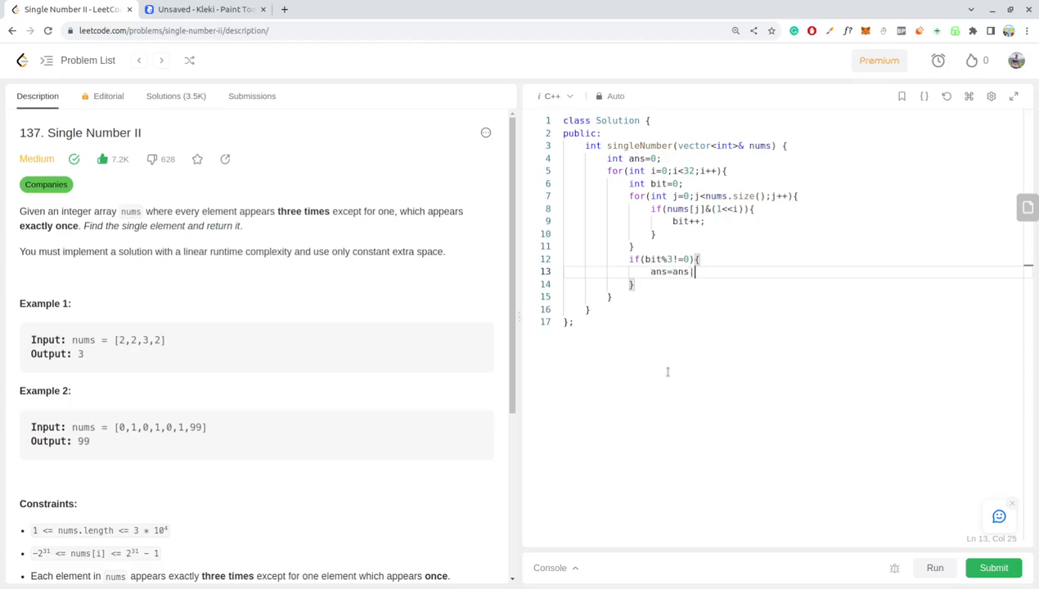
type("(1")
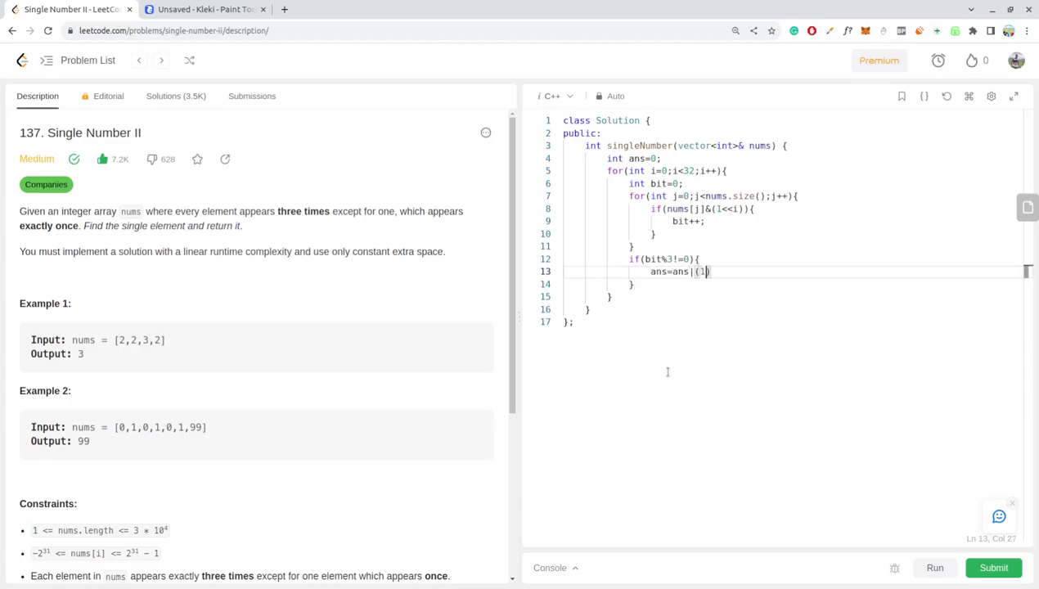
type("<<i")
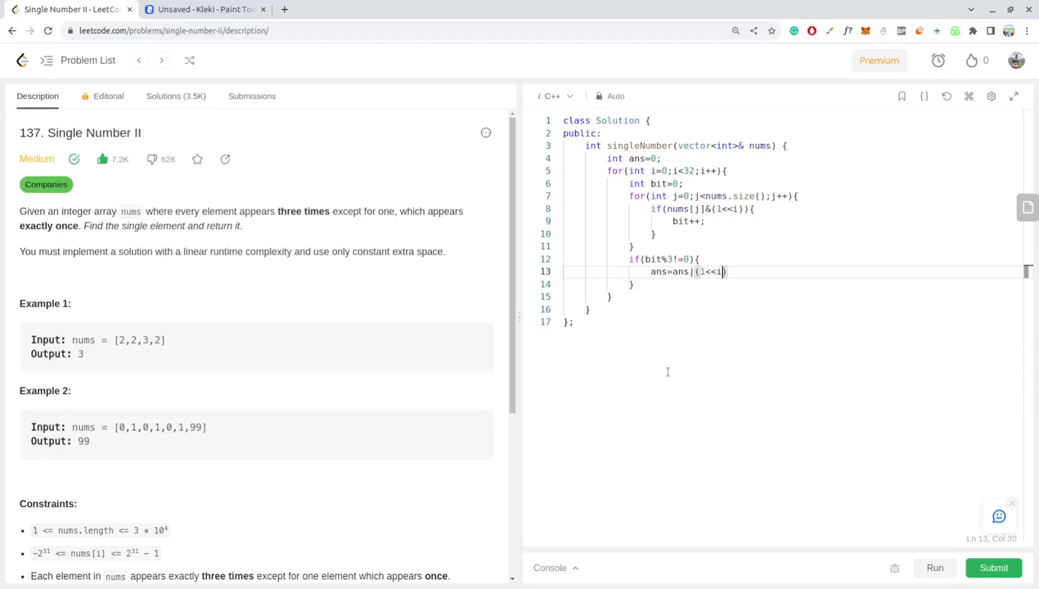
type(";")
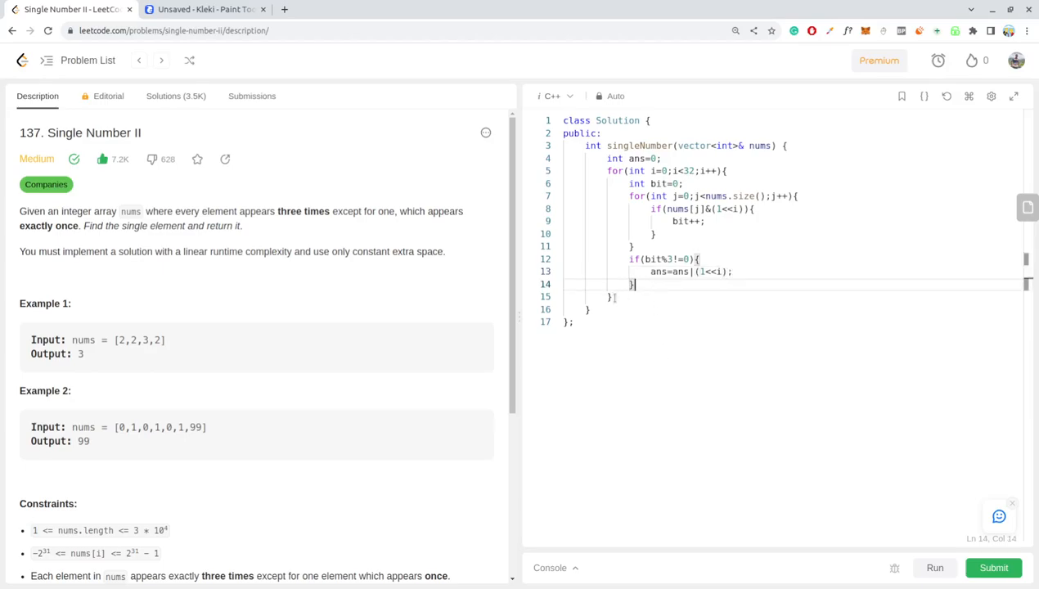
Return ans at the end of the singleNumber function
type("return ans;")
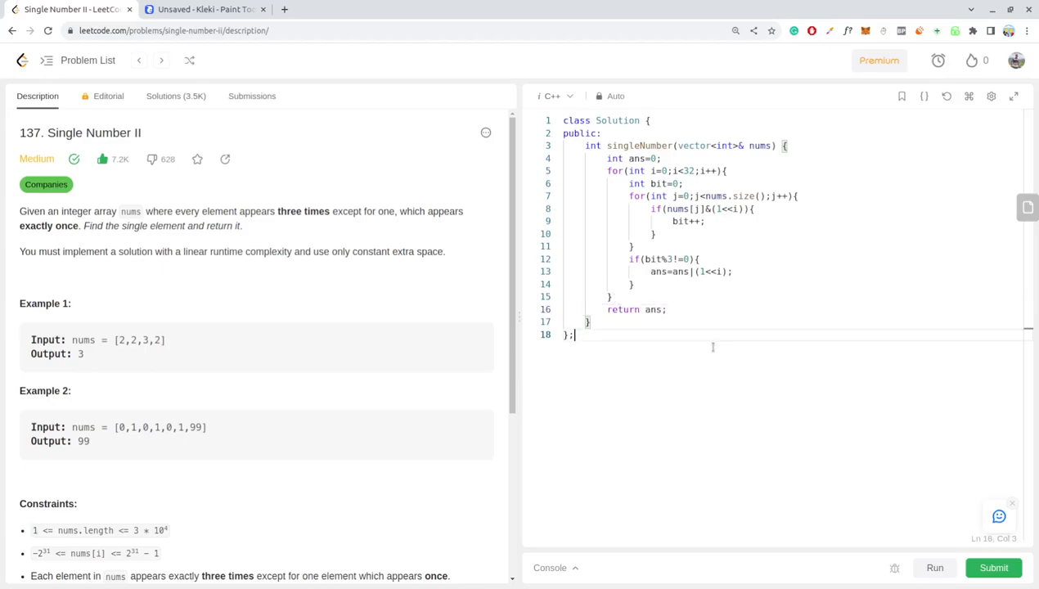
Submit the finished solution and wait on the Submissions tab
left_click(933, 568)
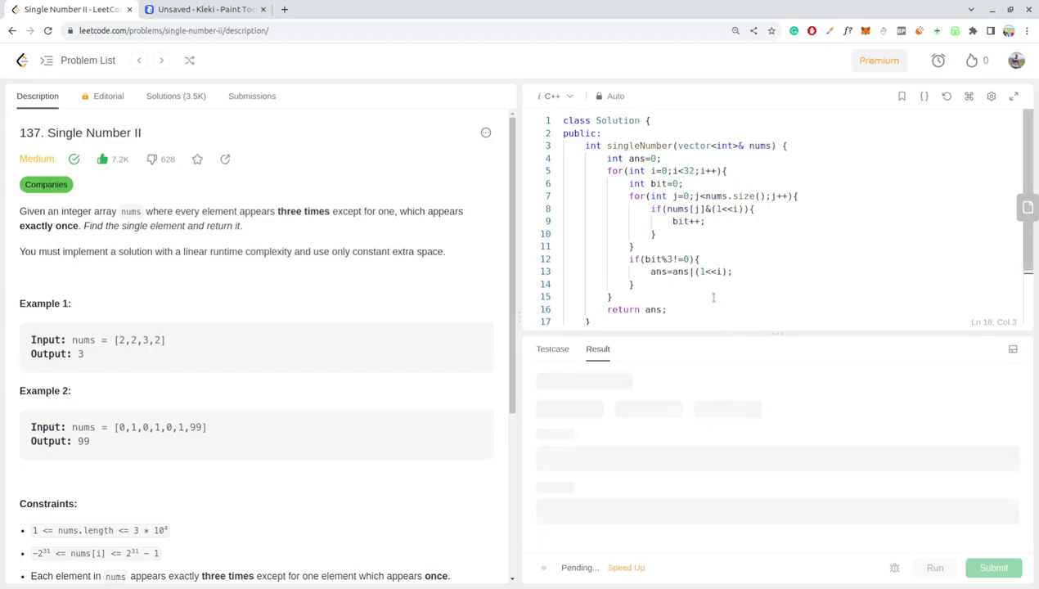
left_click(992, 566)
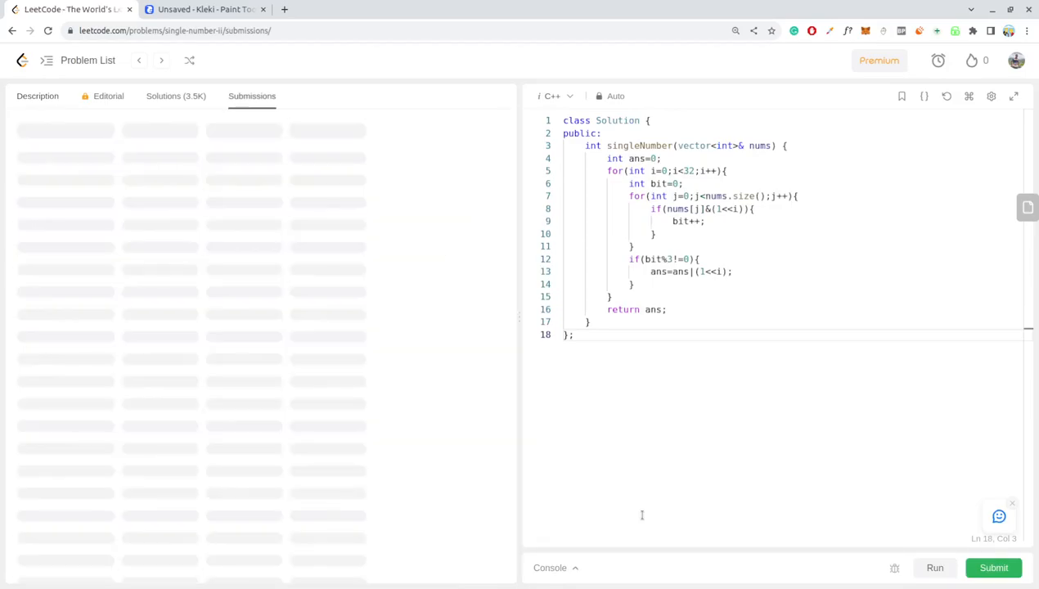
Confirm the Accepted result (12 ms, 9.41 MB) and return to the Description tab
left_click(992, 567)
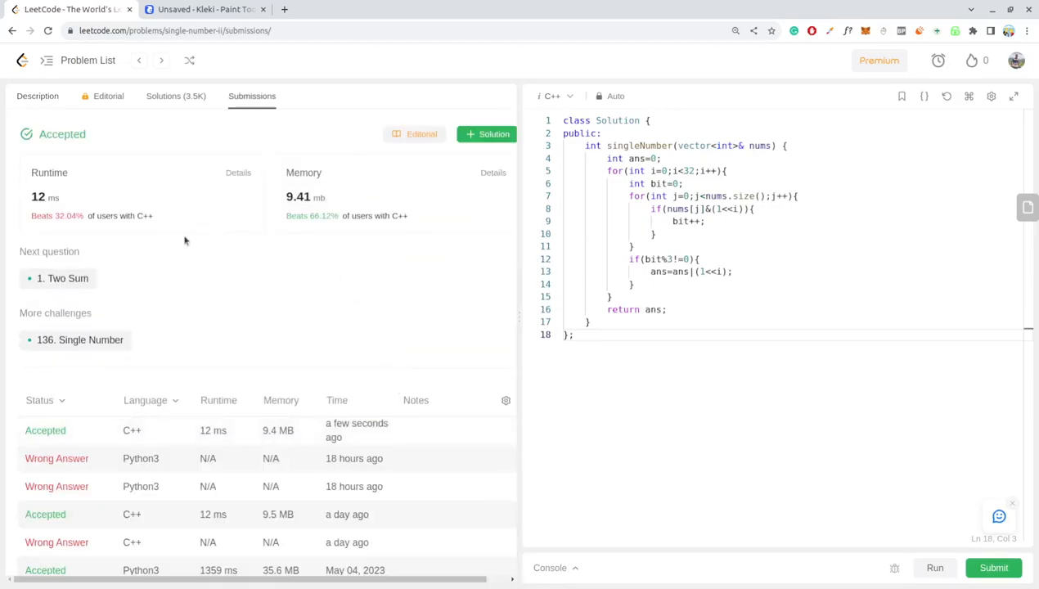
mouse_move(242, 293)
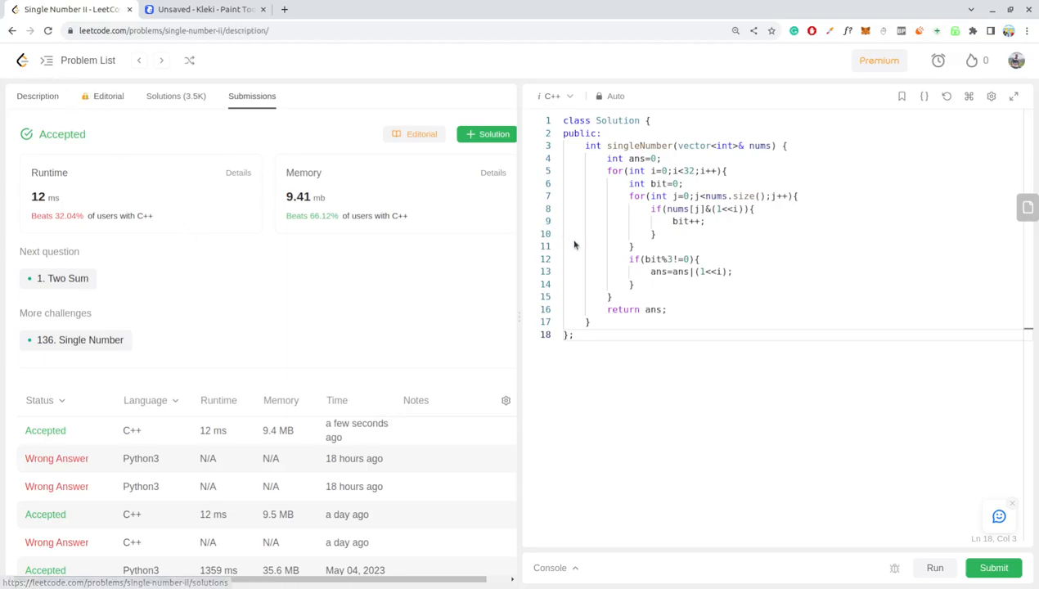
left_click(37, 95)
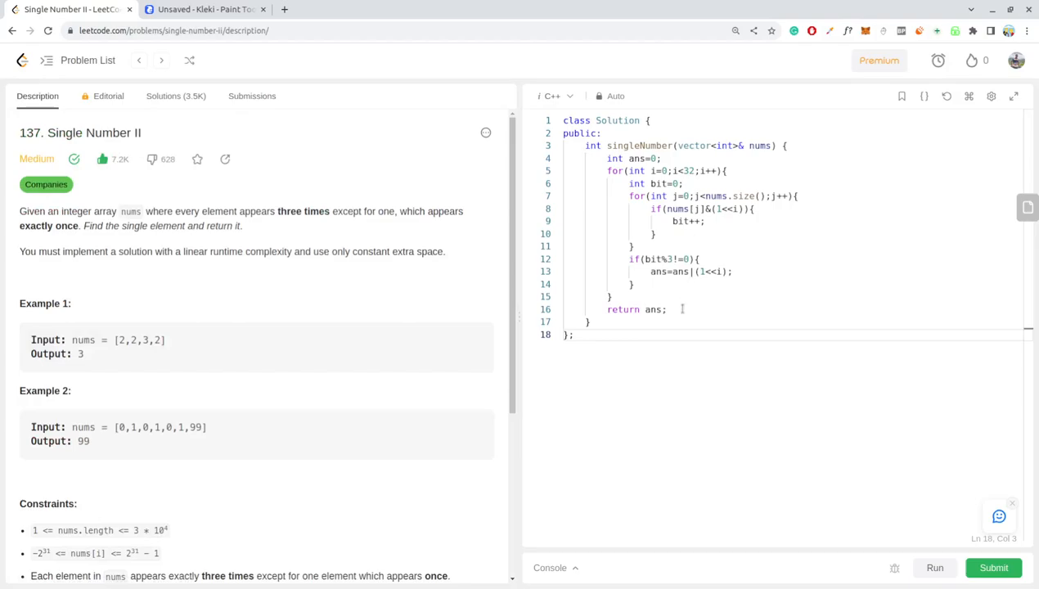